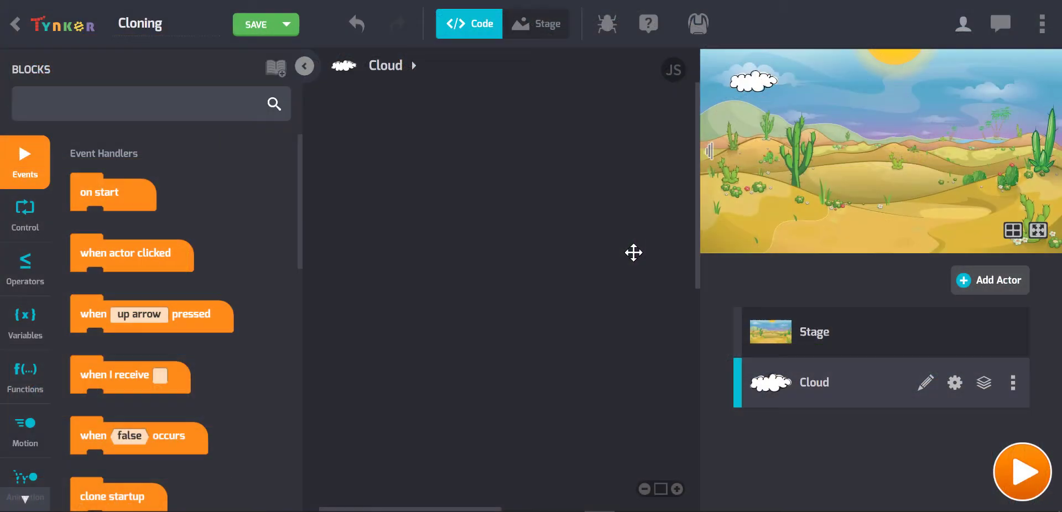
pyautogui.moveTo(546, 182)
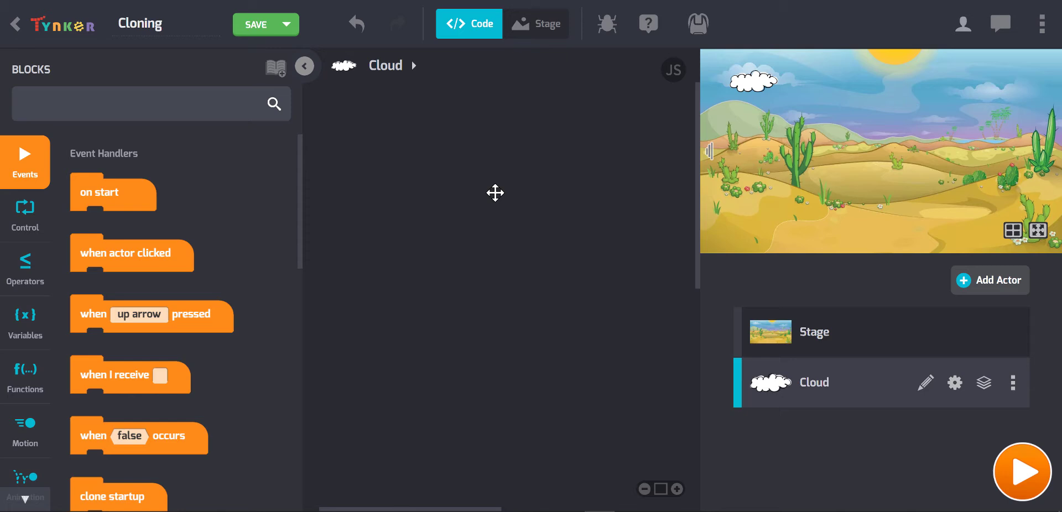
pyautogui.moveTo(442, 148)
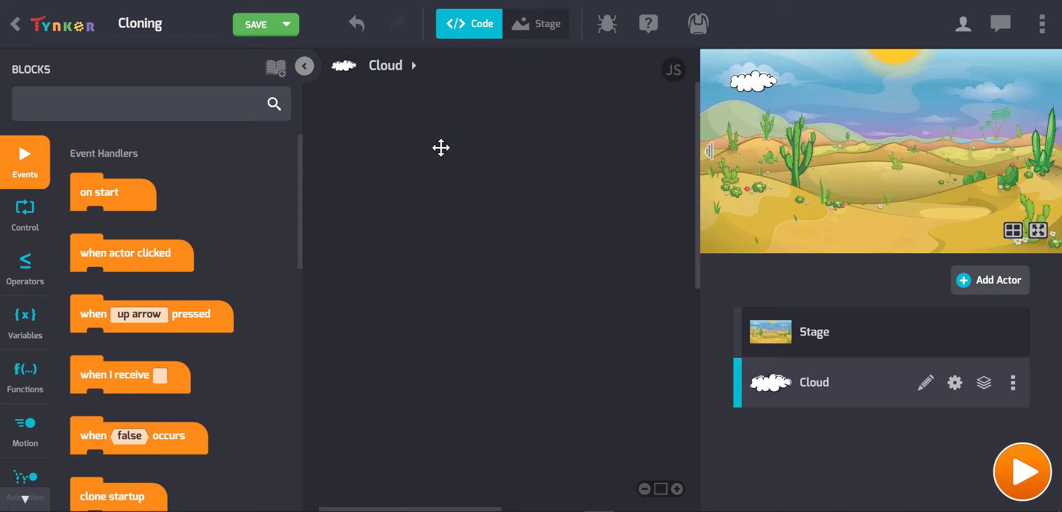
pyautogui.moveTo(488, 189)
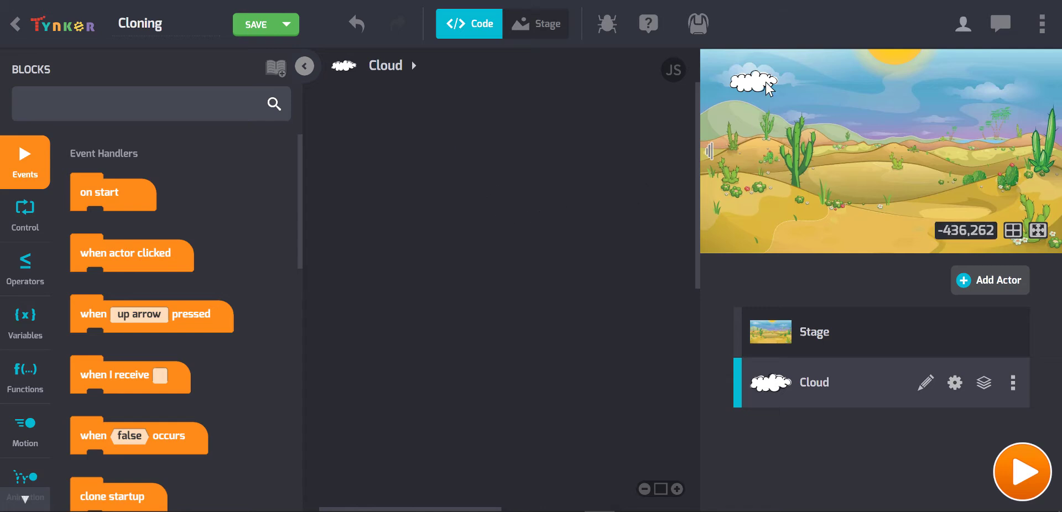
# Step: Select the Cloud actor and add 'on start' and 'clone startup' events, searching 'clone' for the latter
pyautogui.click(751, 83)
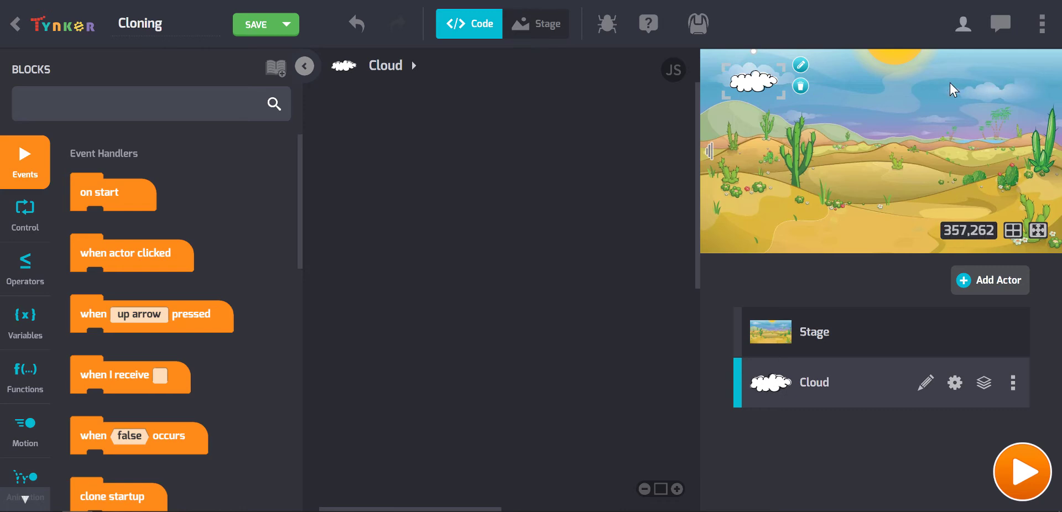
pyautogui.moveTo(832, 92)
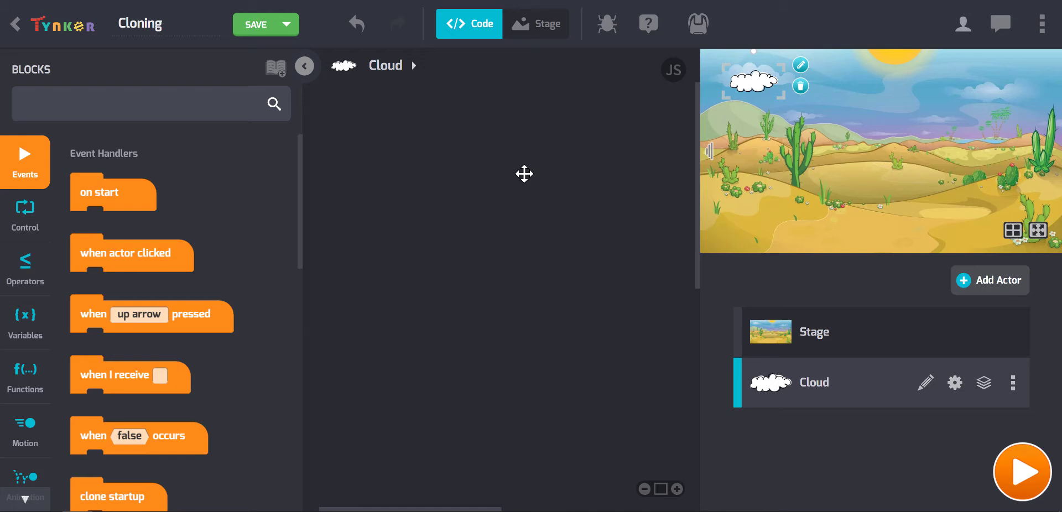
pyautogui.moveTo(109, 203)
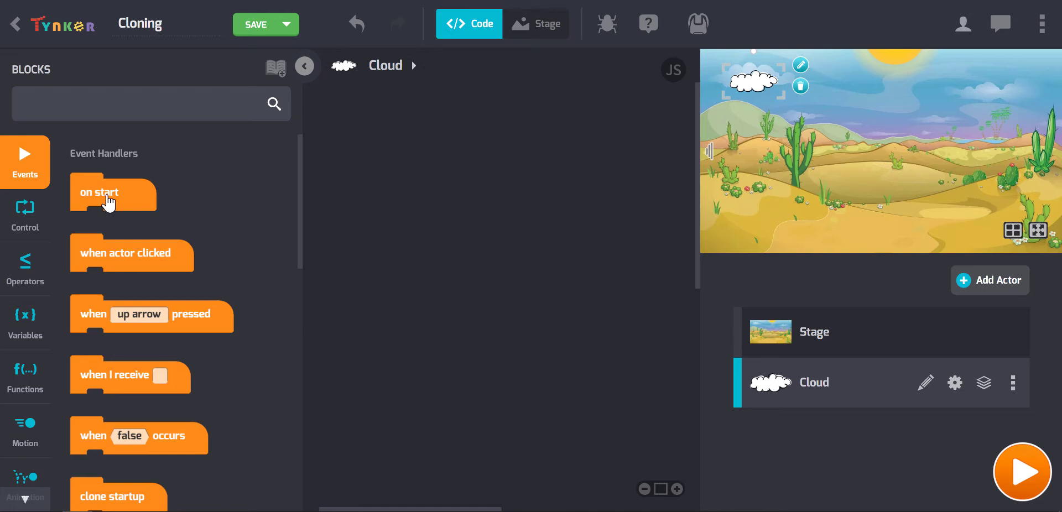
pyautogui.moveTo(113, 194); pyautogui.dragTo(385, 125)
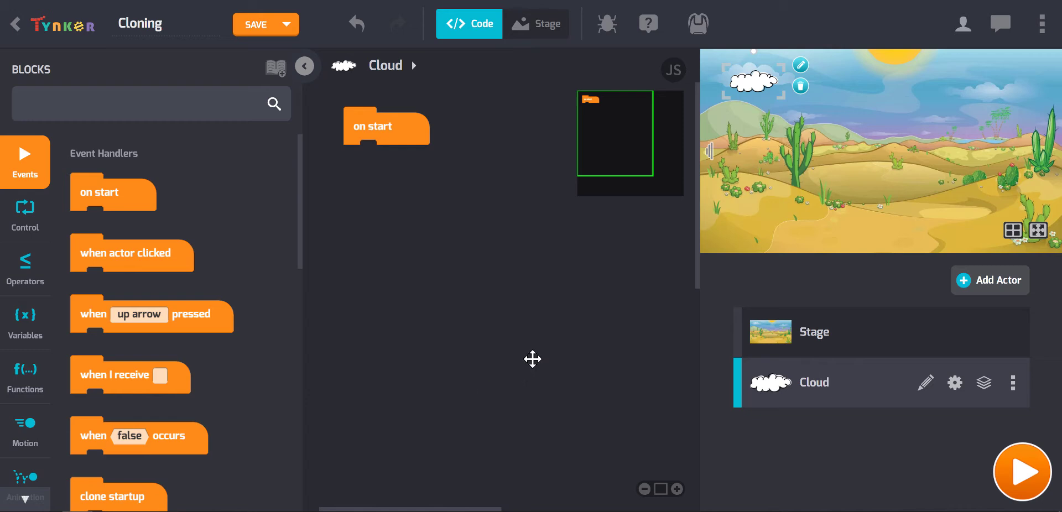
pyautogui.click(143, 104)
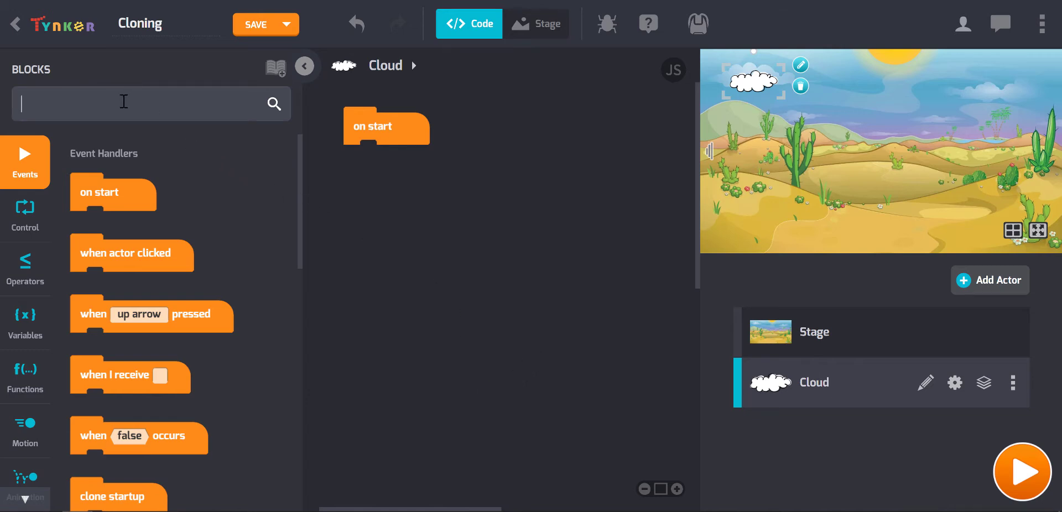
pyautogui.write('clon')
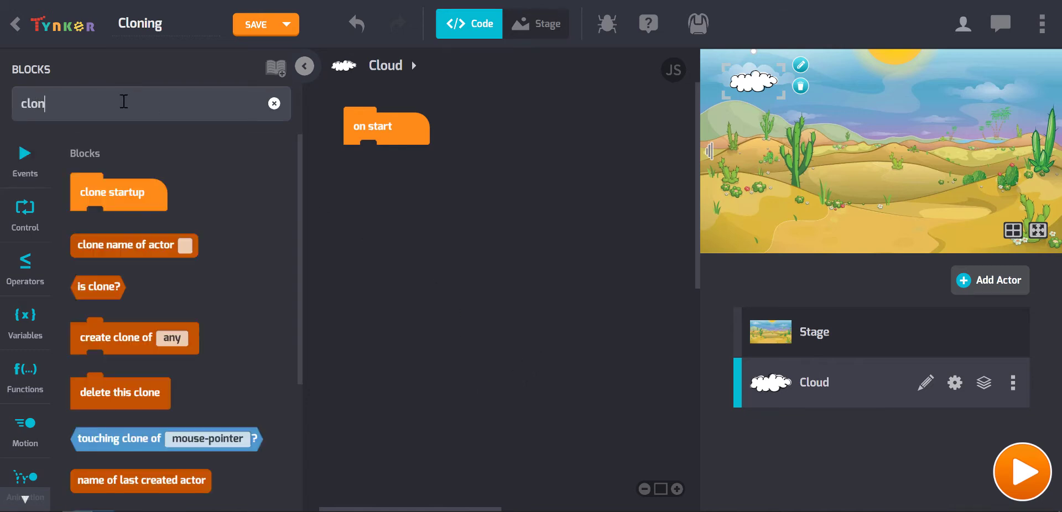
pyautogui.write('e')
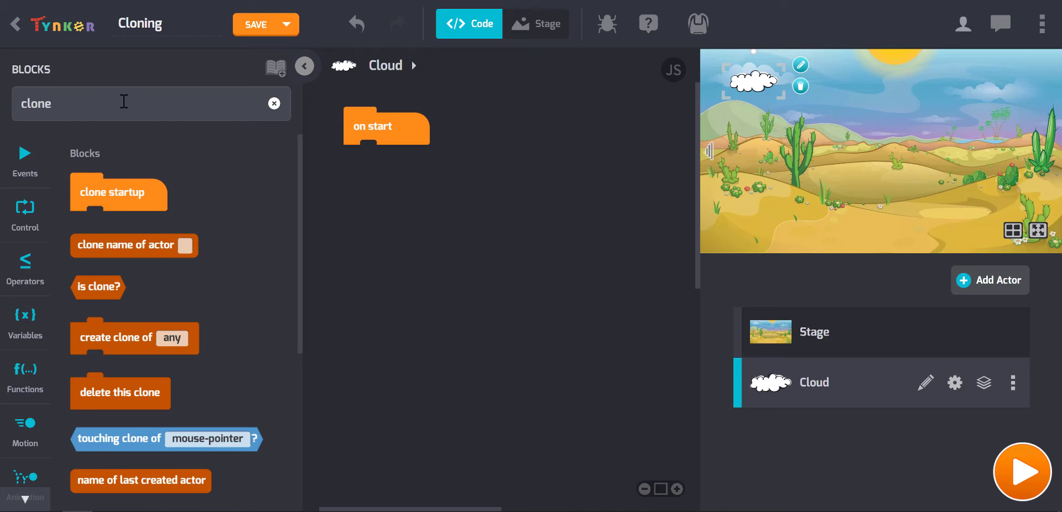
pyautogui.moveTo(228, 216)
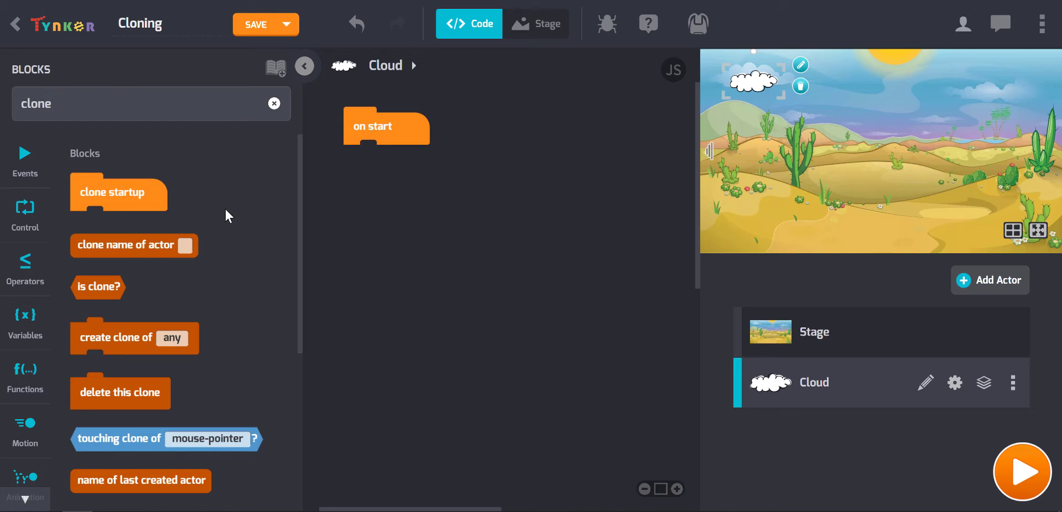
pyautogui.moveTo(147, 376)
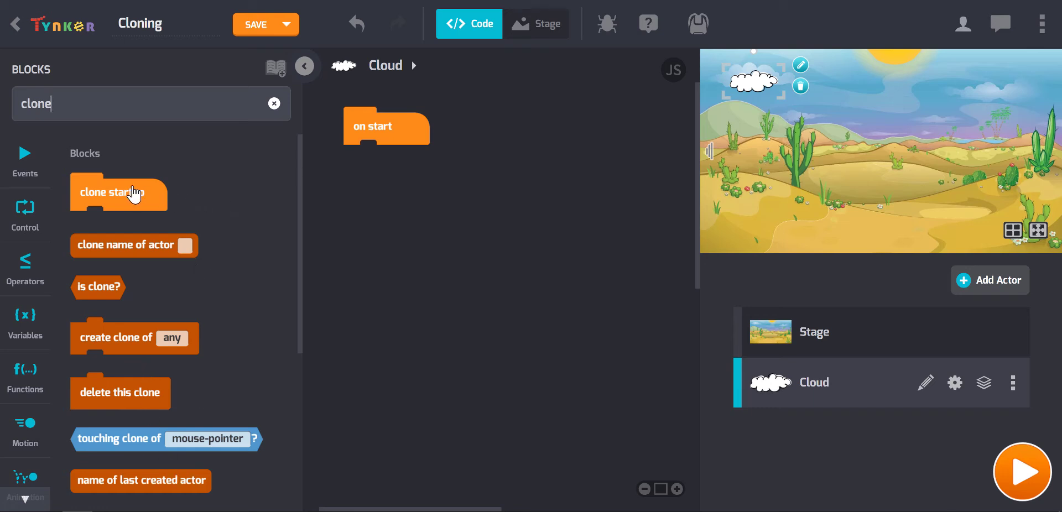
pyautogui.moveTo(118, 191); pyautogui.dragTo(536, 131)
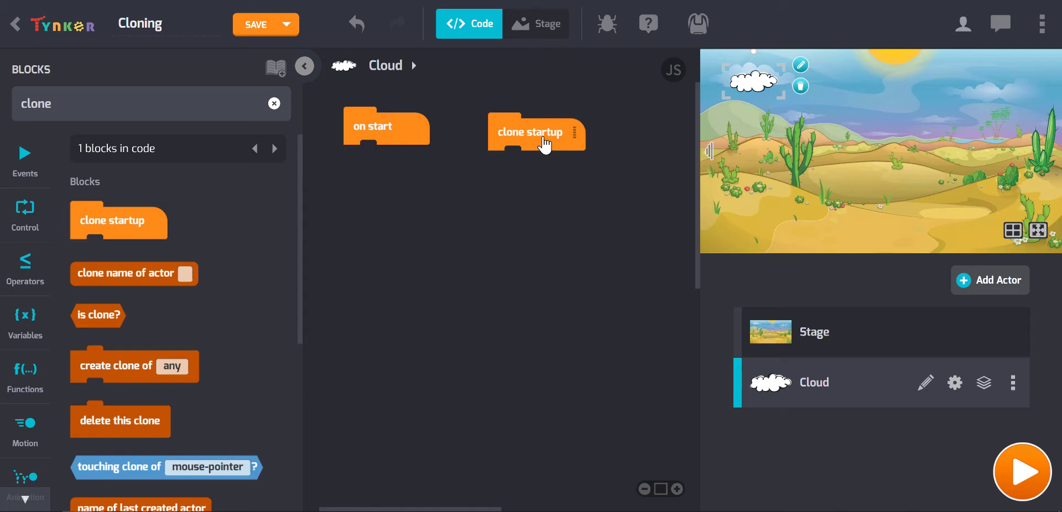
pyautogui.moveTo(548, 158)
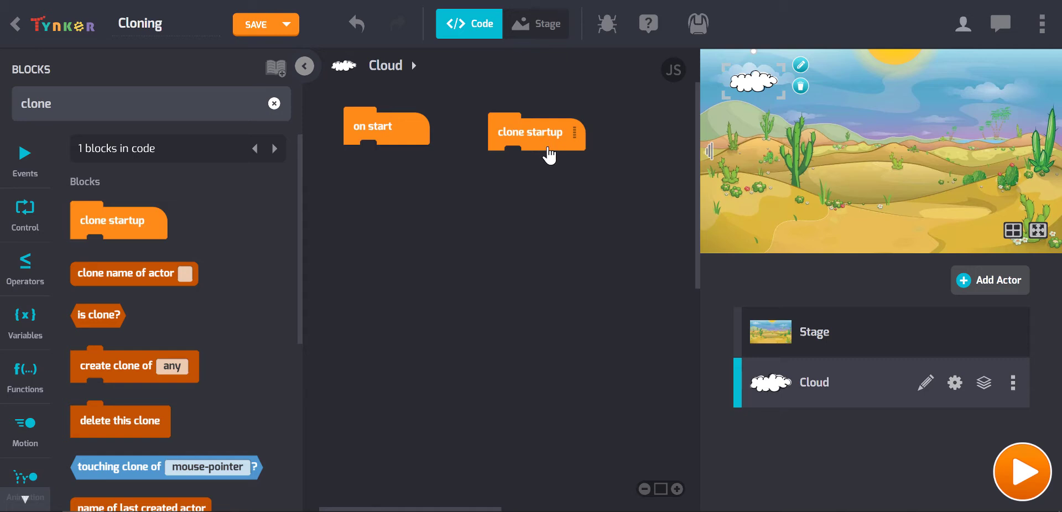
pyautogui.moveTo(876, 140)
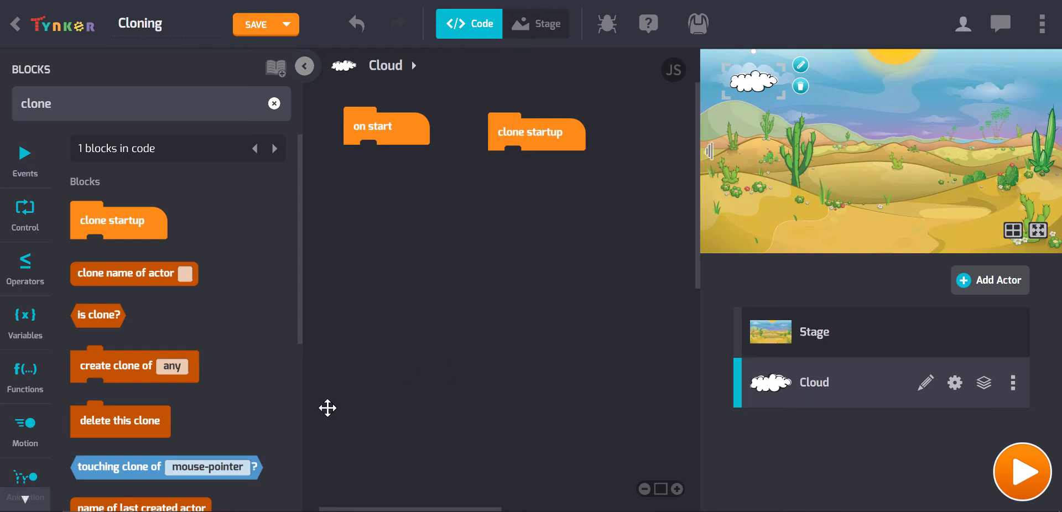
pyautogui.moveTo(113, 379)
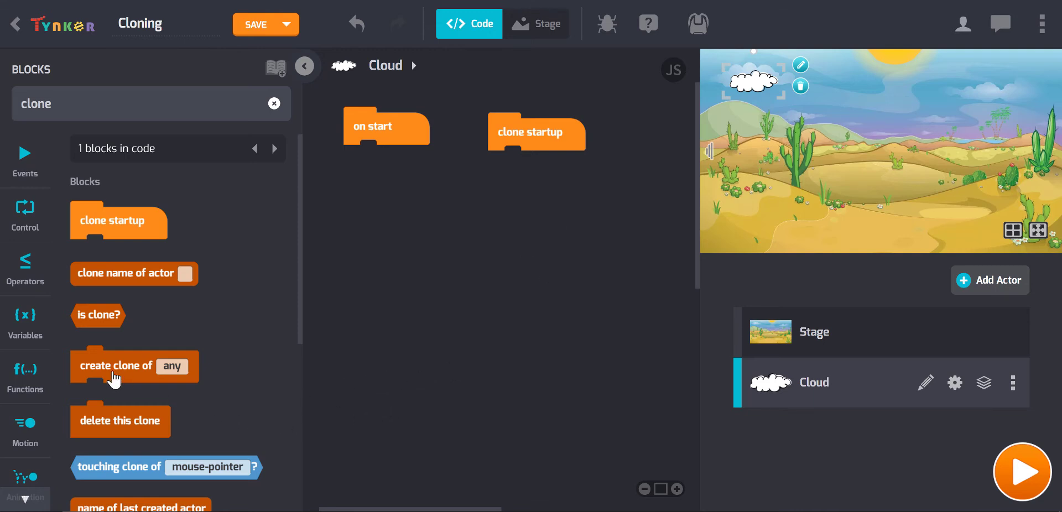
# Step: Add a 'create clone of' block and set its actor choice to Cloud
pyautogui.moveTo(116, 367); pyautogui.dragTo(406, 223)
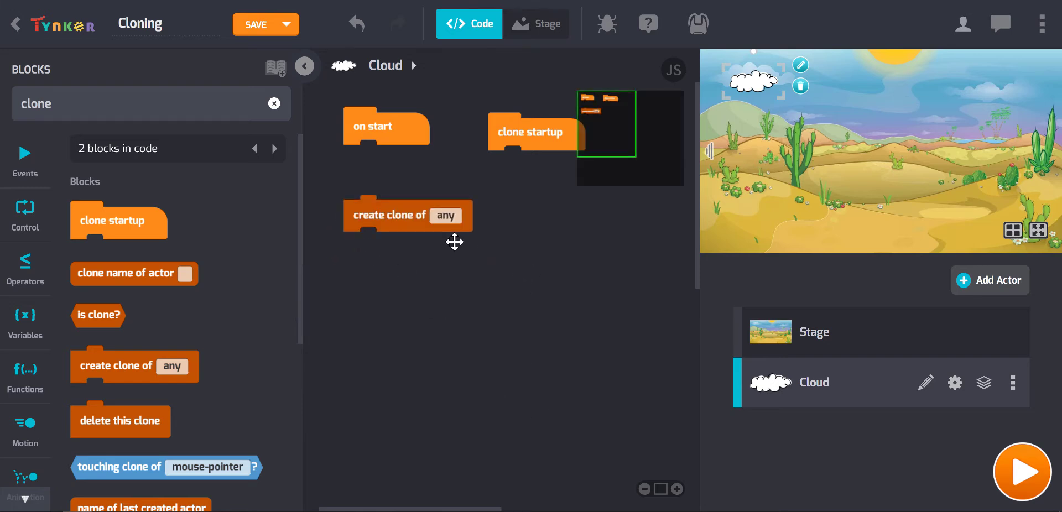
pyautogui.click(445, 216)
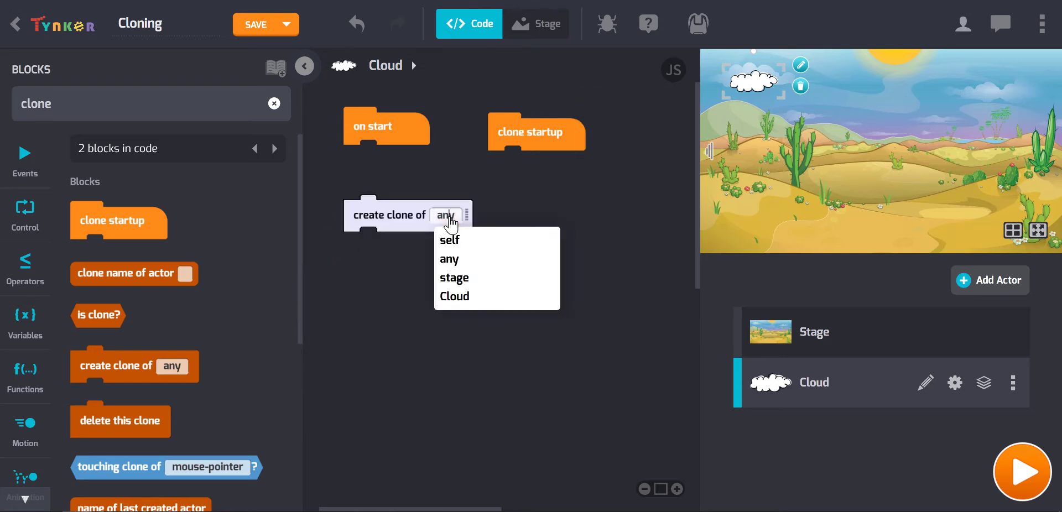
pyautogui.moveTo(455, 297)
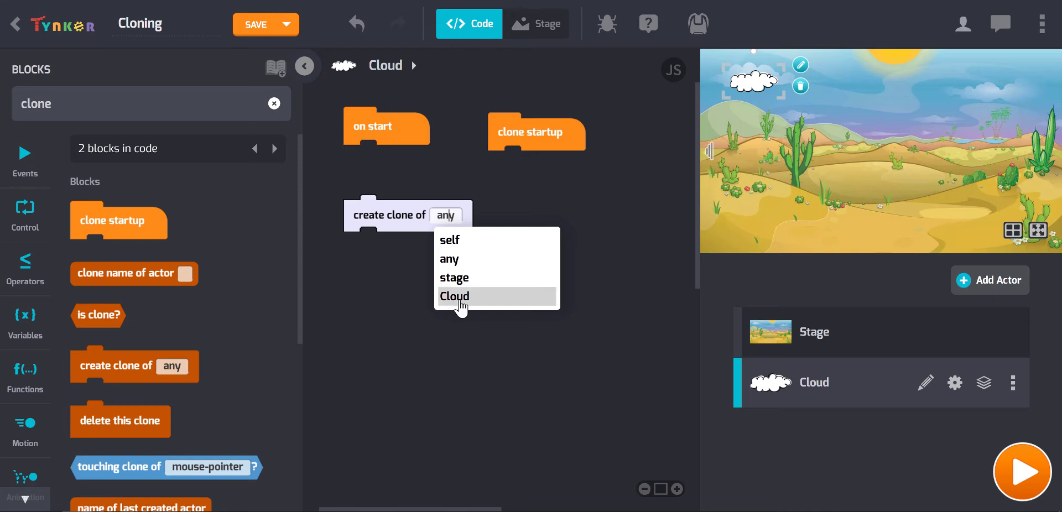
pyautogui.click(454, 297)
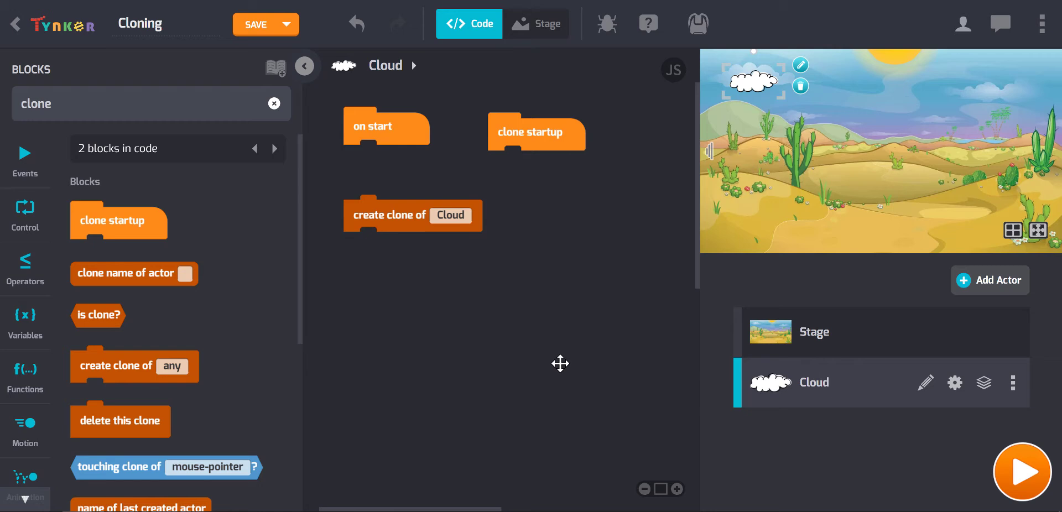
pyautogui.moveTo(603, 264)
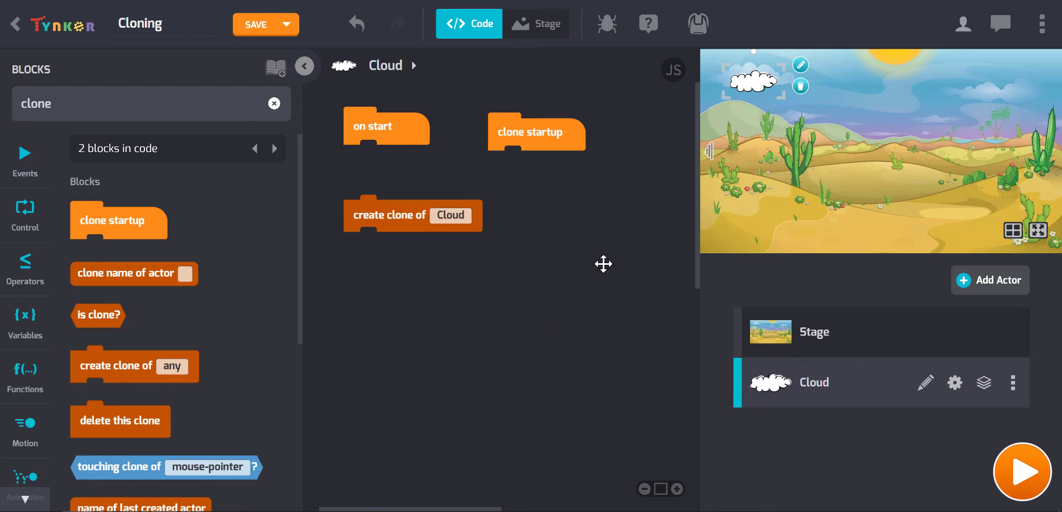
pyautogui.moveTo(251, 296)
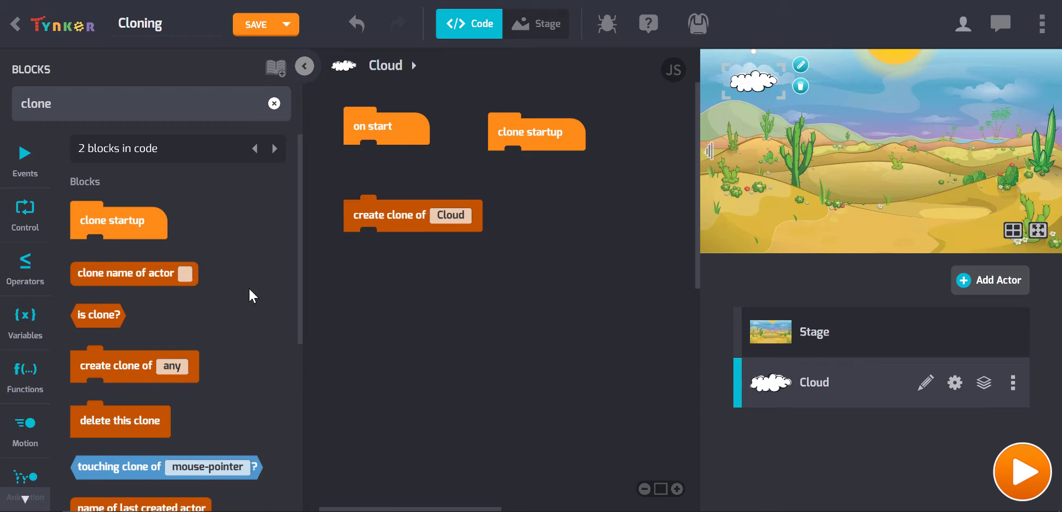
# Step: Browse the Control category to find the repeat loop for the on start script
pyautogui.click(25, 215)
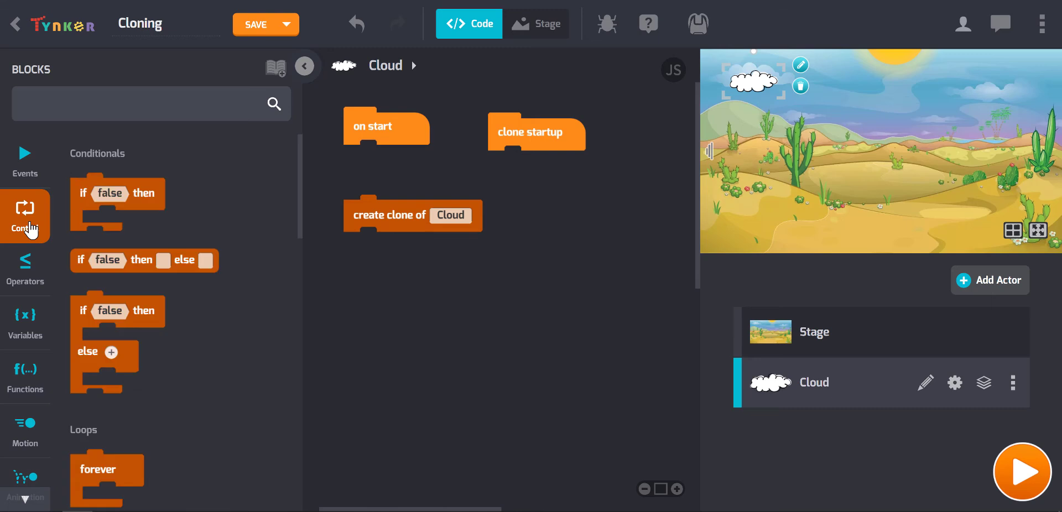
pyautogui.scroll(-3)
pyautogui.write('5')
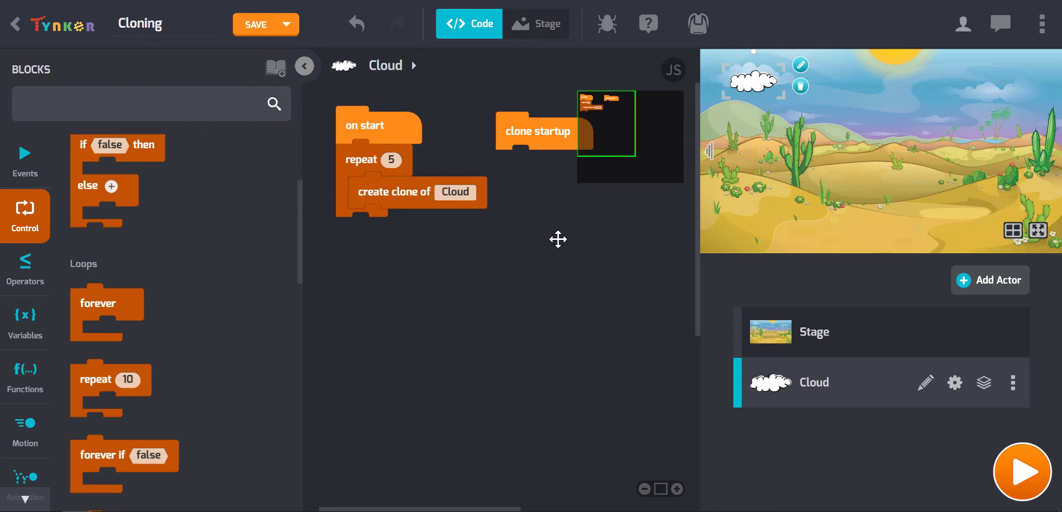
# Step: Run the project to test the repeat-5 cloning script
pyautogui.click(1021, 473)
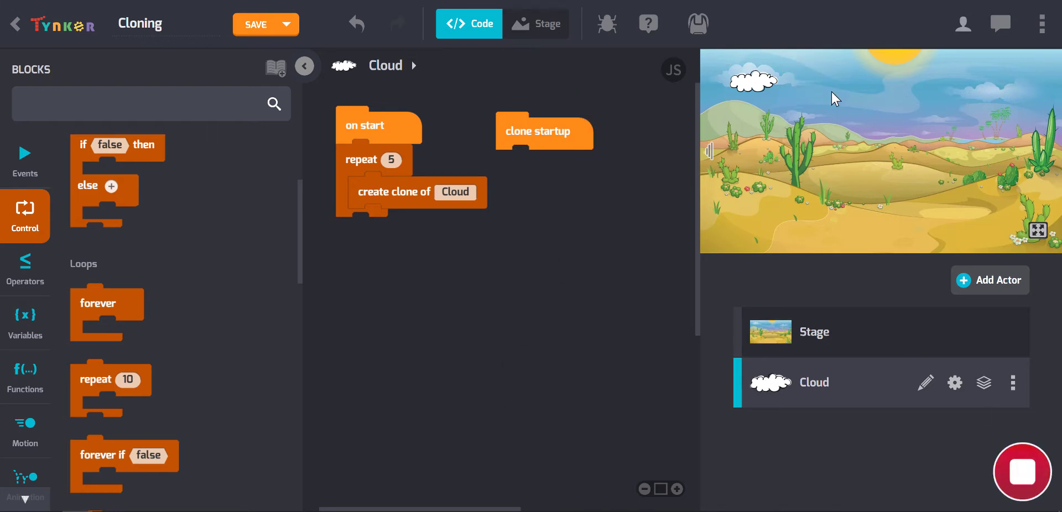
pyautogui.moveTo(424, 387)
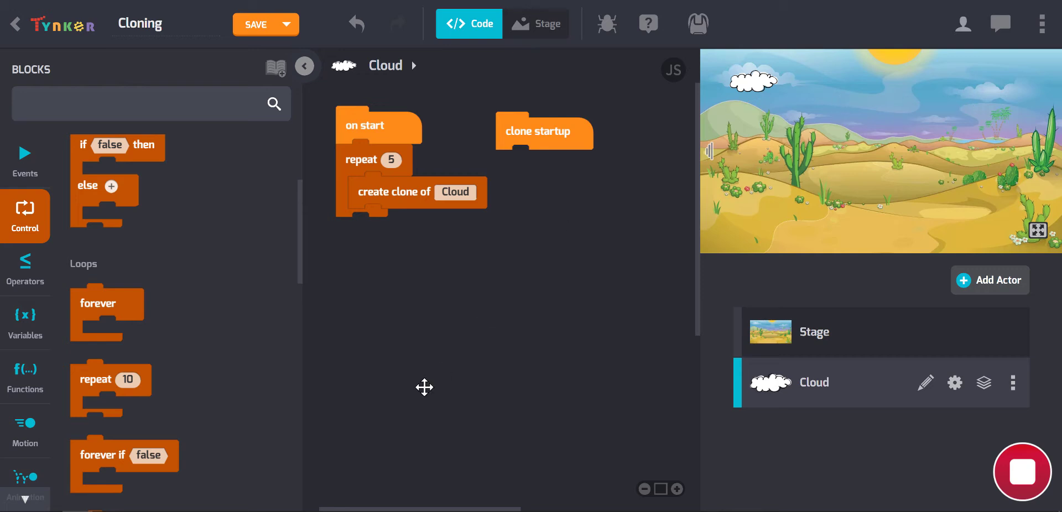
pyautogui.moveTo(773, 89)
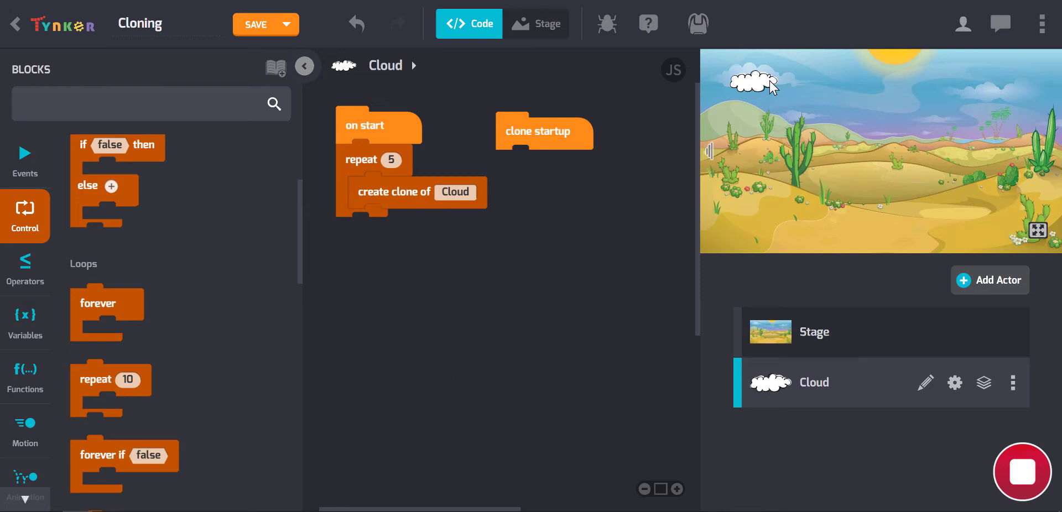
pyautogui.moveTo(759, 94)
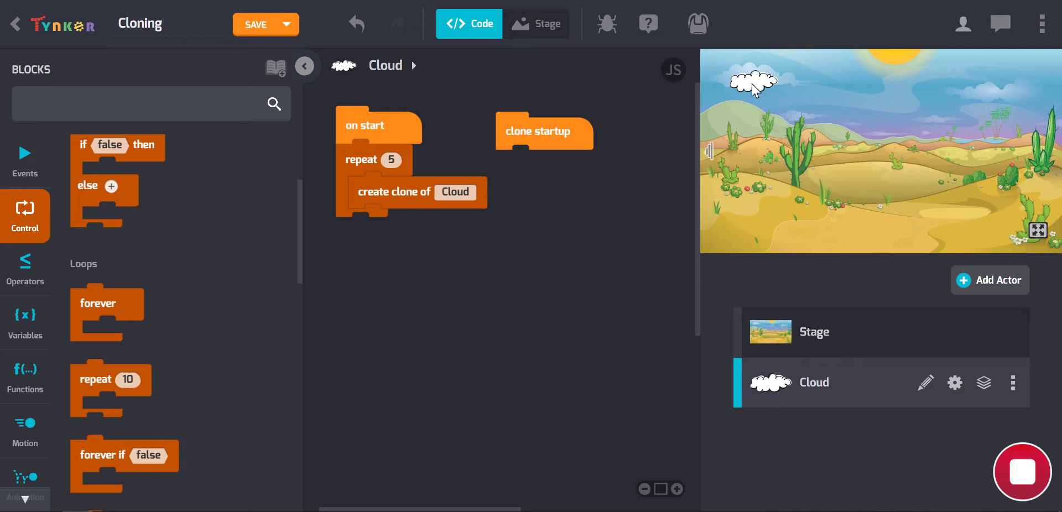
pyautogui.moveTo(788, 95)
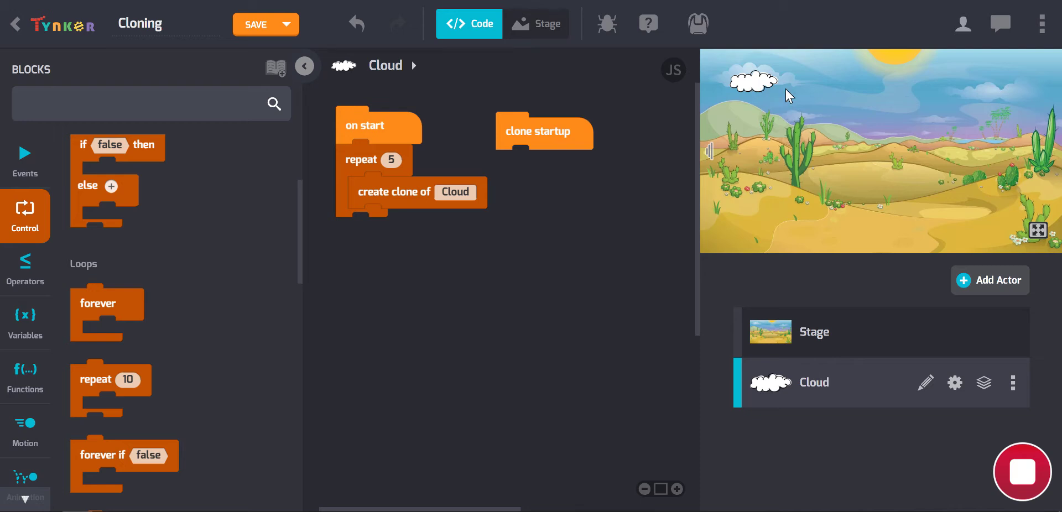
pyautogui.moveTo(568, 172)
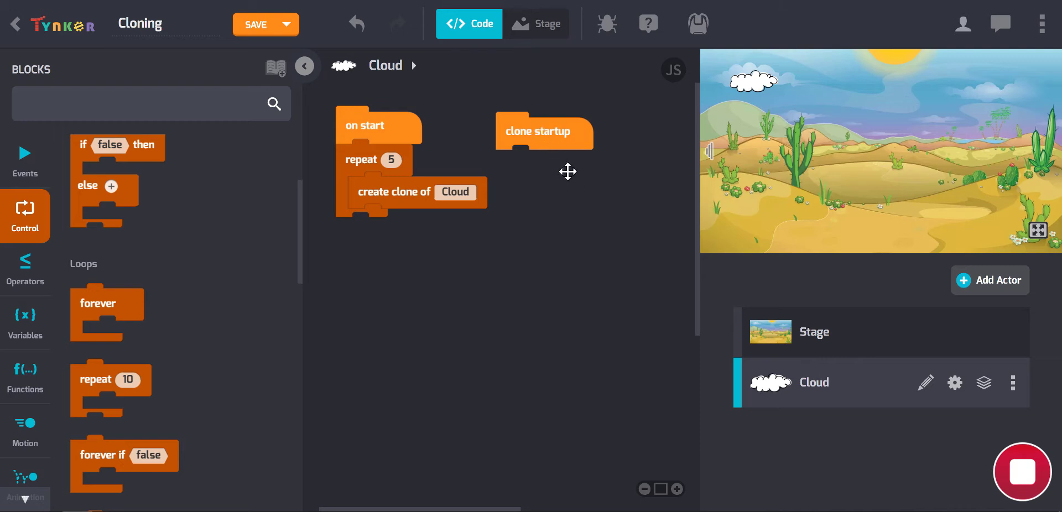
pyautogui.moveTo(596, 157)
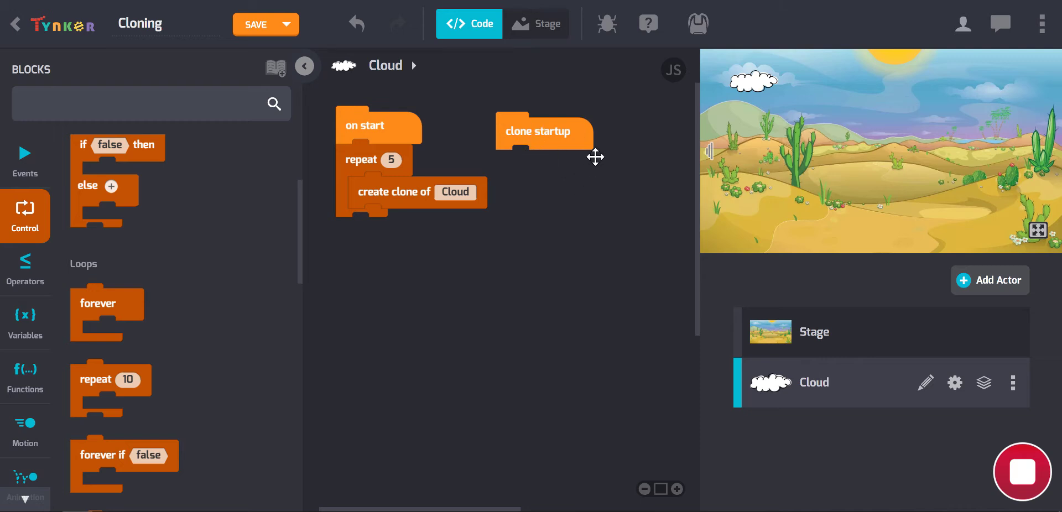
pyautogui.moveTo(580, 114)
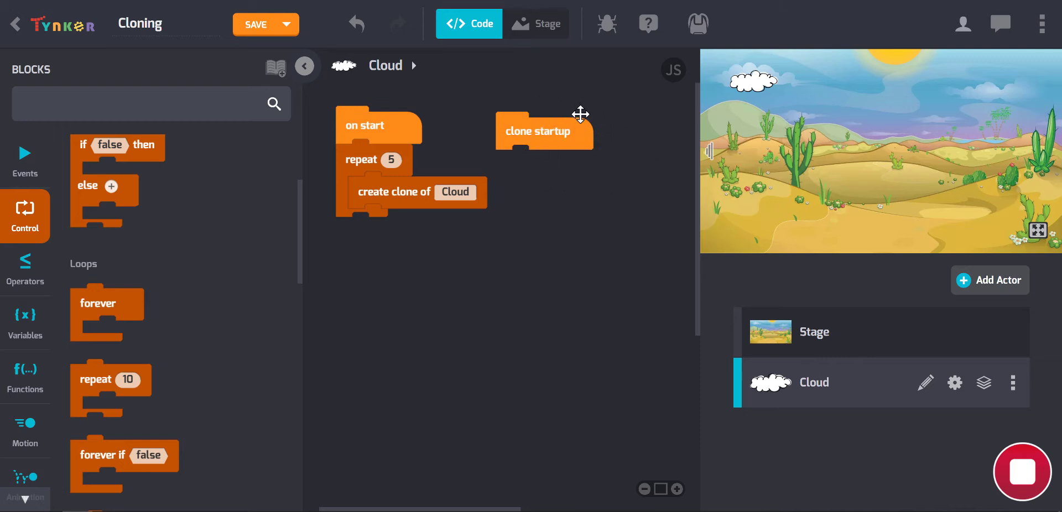
pyautogui.moveTo(582, 210)
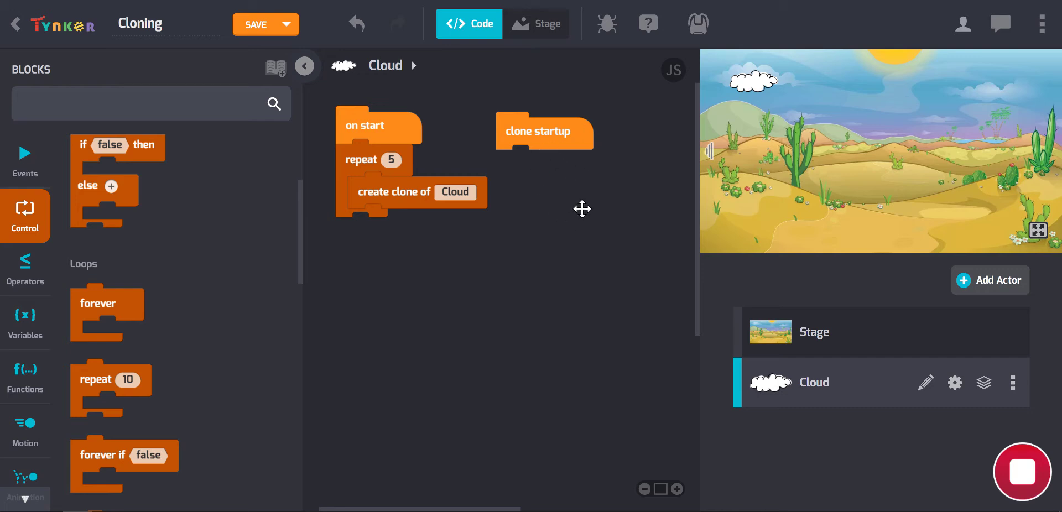
pyautogui.moveTo(925, 375)
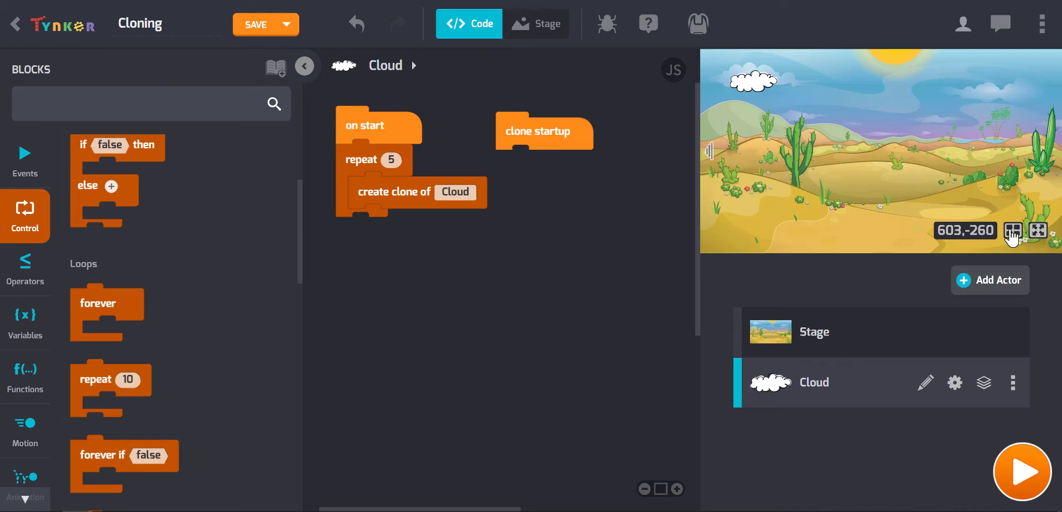
pyautogui.click(1036, 230)
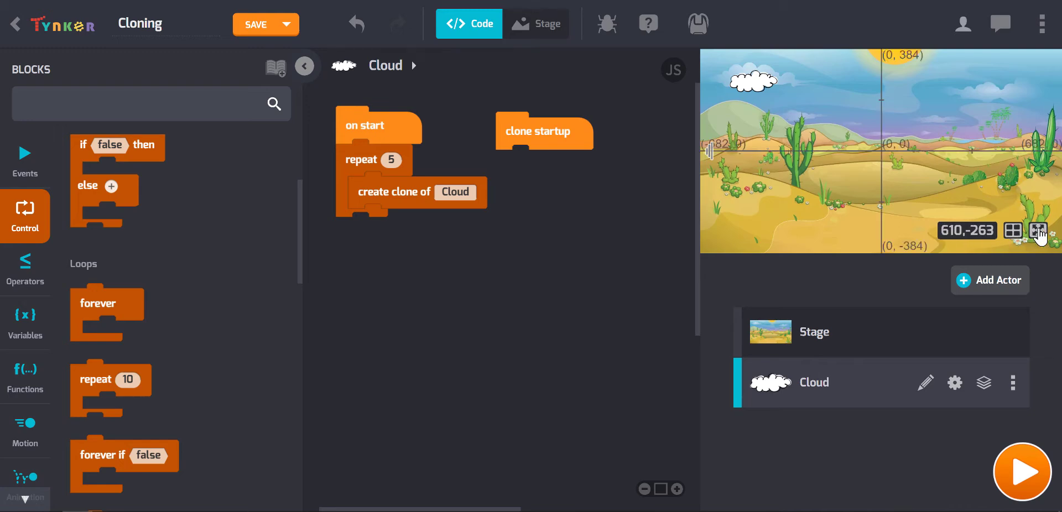
pyautogui.click(1039, 230)
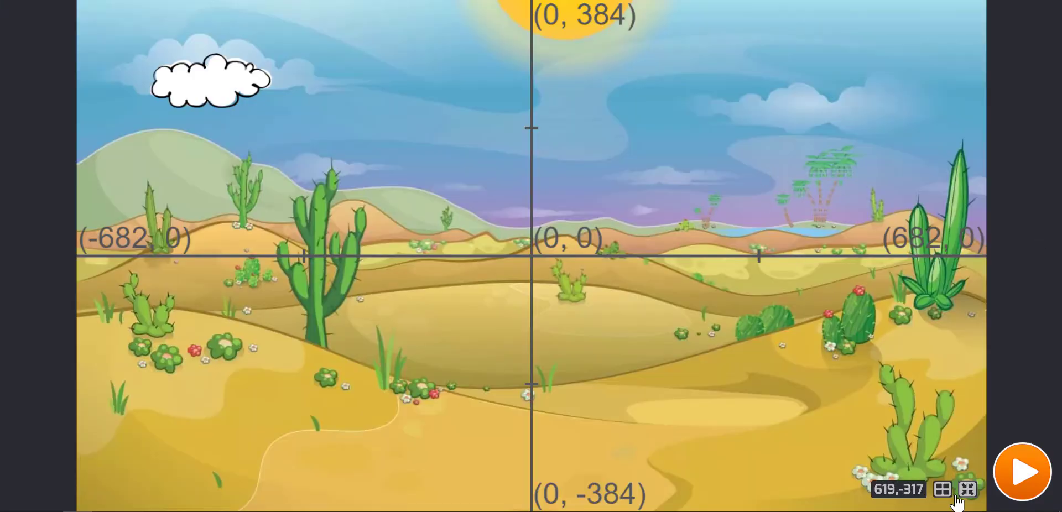
pyautogui.moveTo(953, 498)
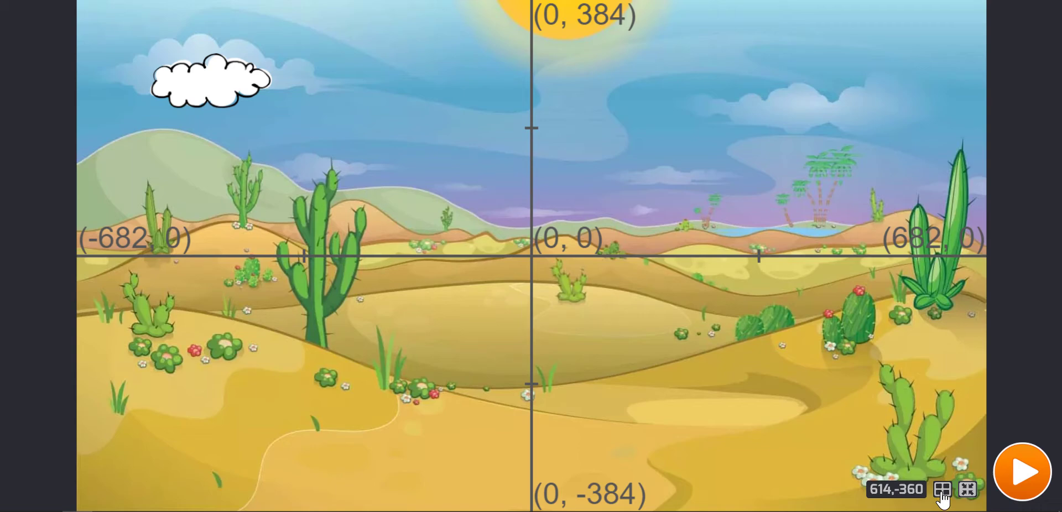
pyautogui.moveTo(168, 263)
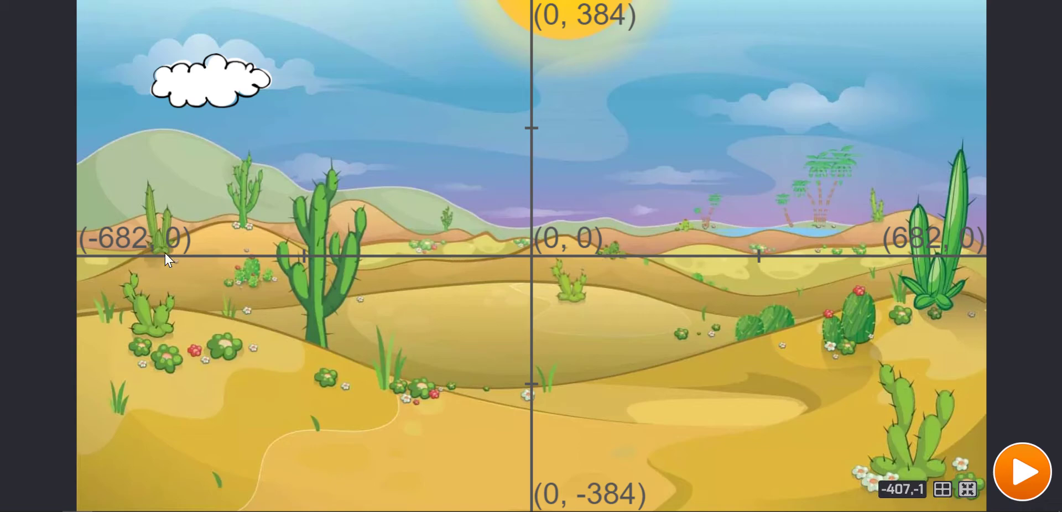
pyautogui.moveTo(534, 263)
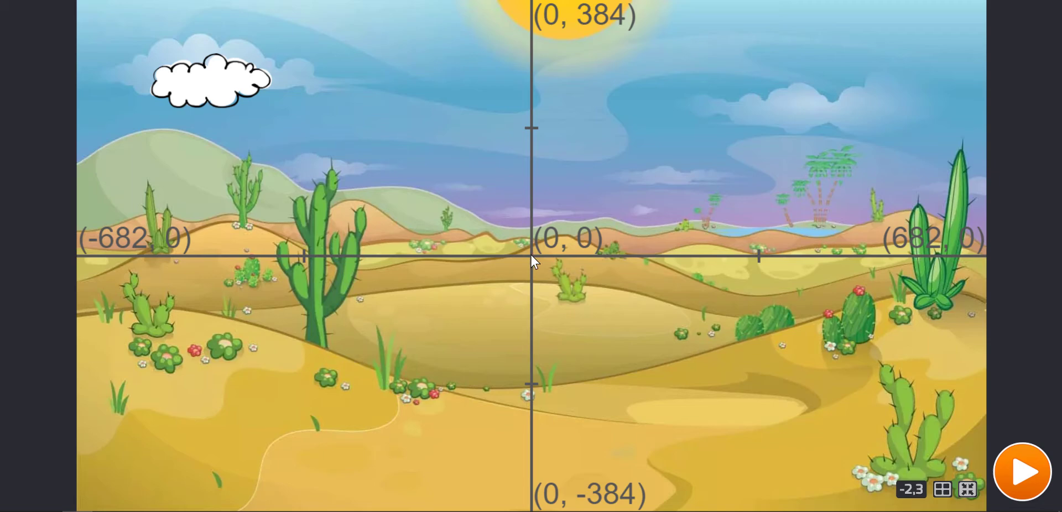
pyautogui.moveTo(575, 271)
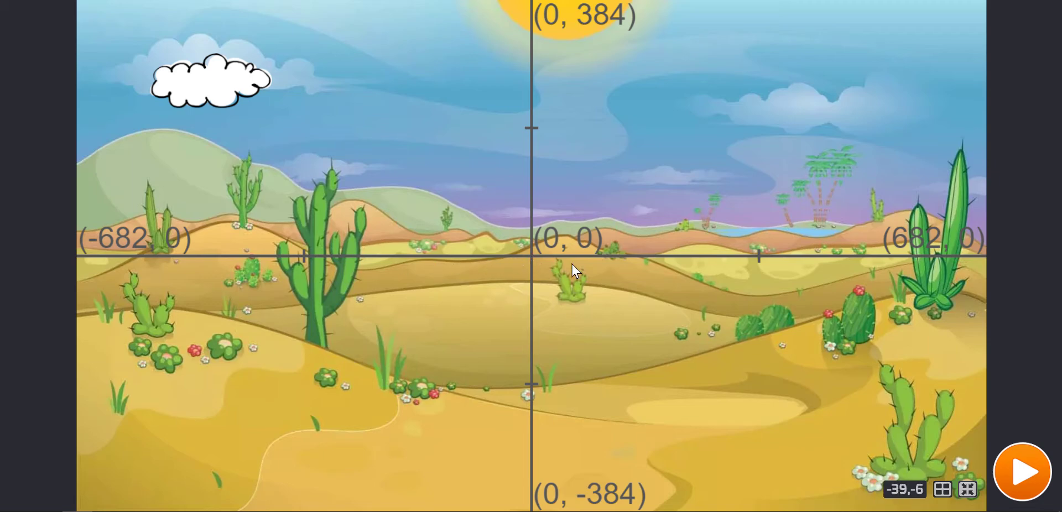
pyautogui.moveTo(322, 270)
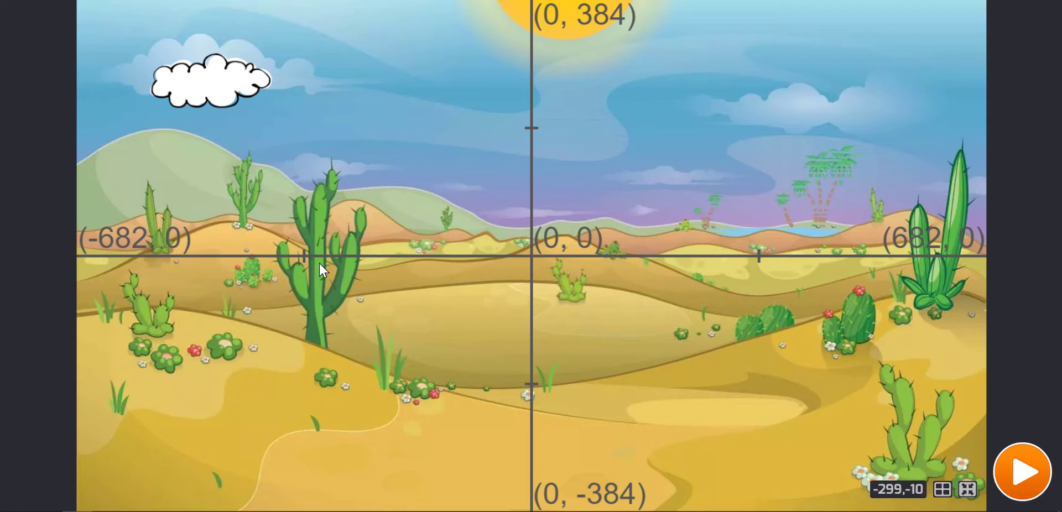
pyautogui.moveTo(479, 475)
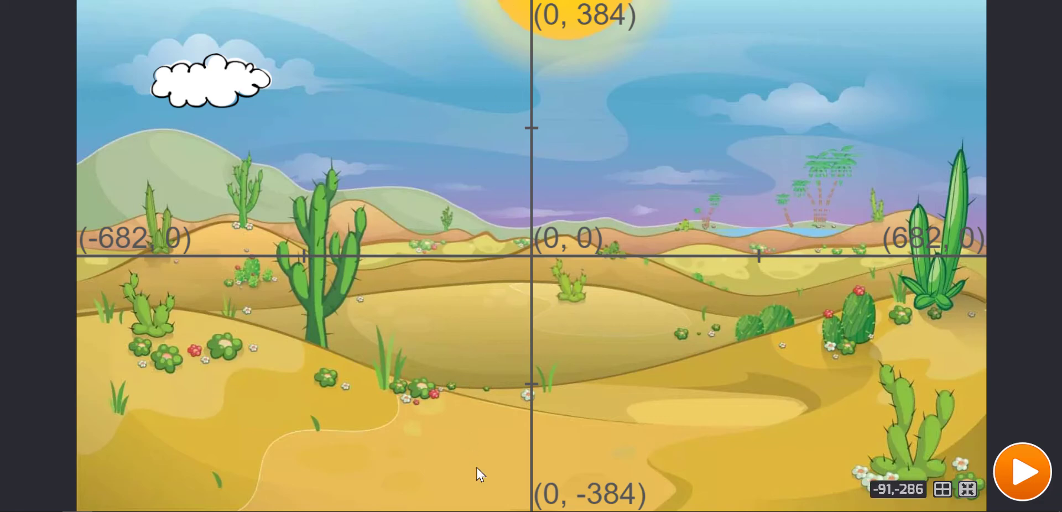
pyautogui.moveTo(549, 262)
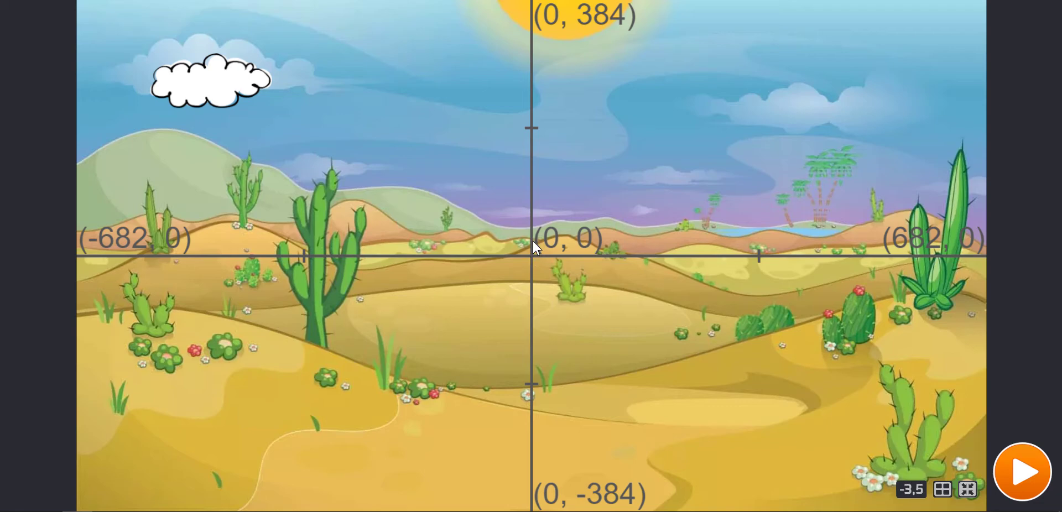
pyautogui.moveTo(597, 31)
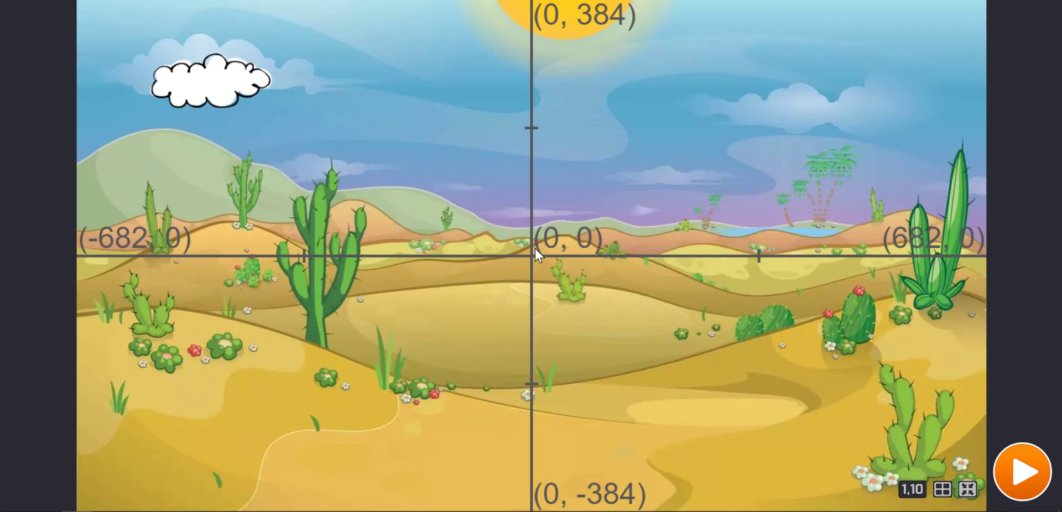
pyautogui.moveTo(193, 263)
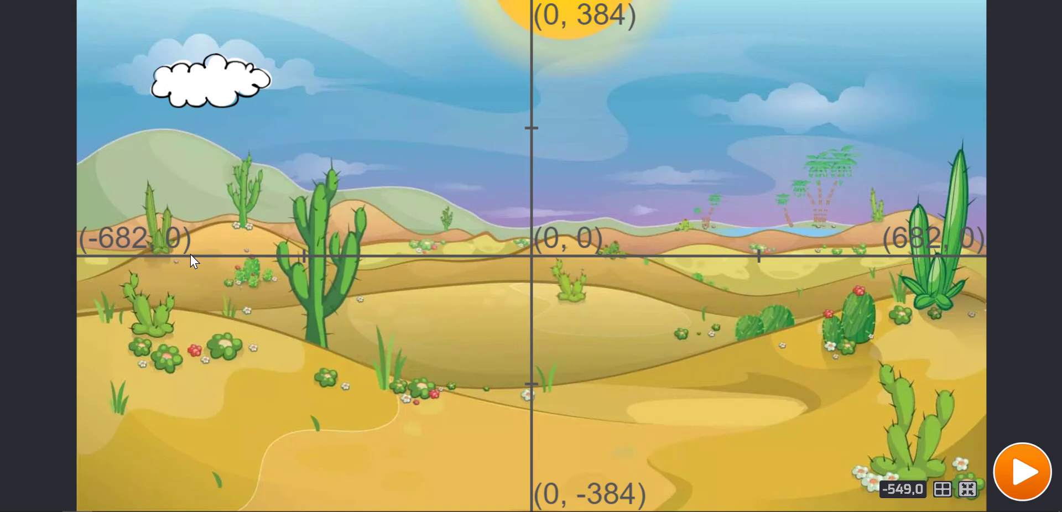
pyautogui.moveTo(455, 157)
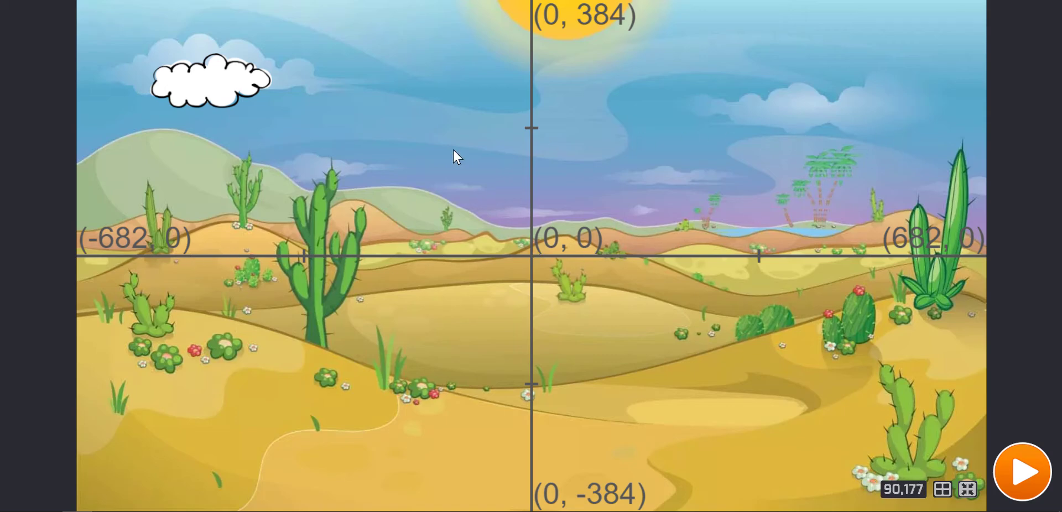
pyautogui.moveTo(839, 198)
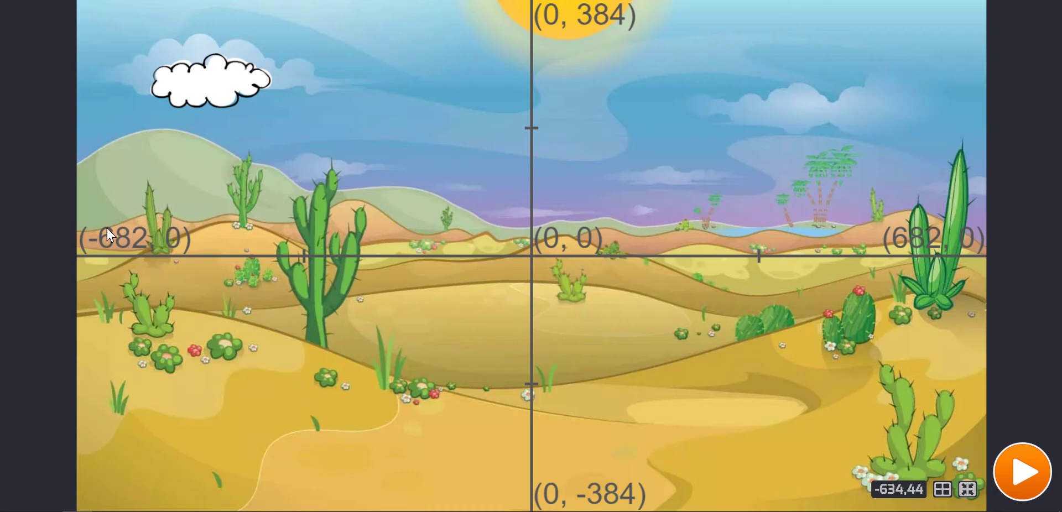
pyautogui.moveTo(85, 252)
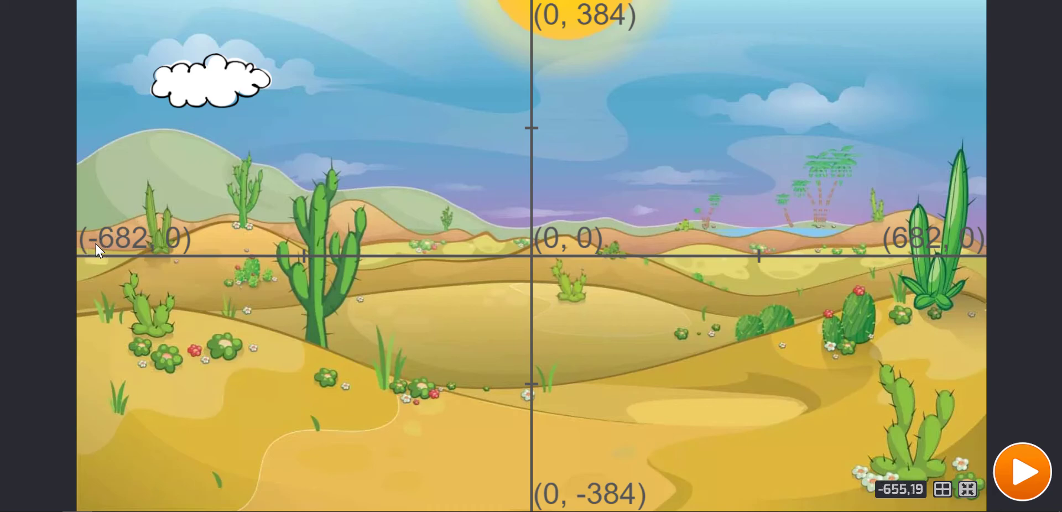
pyautogui.moveTo(139, 251)
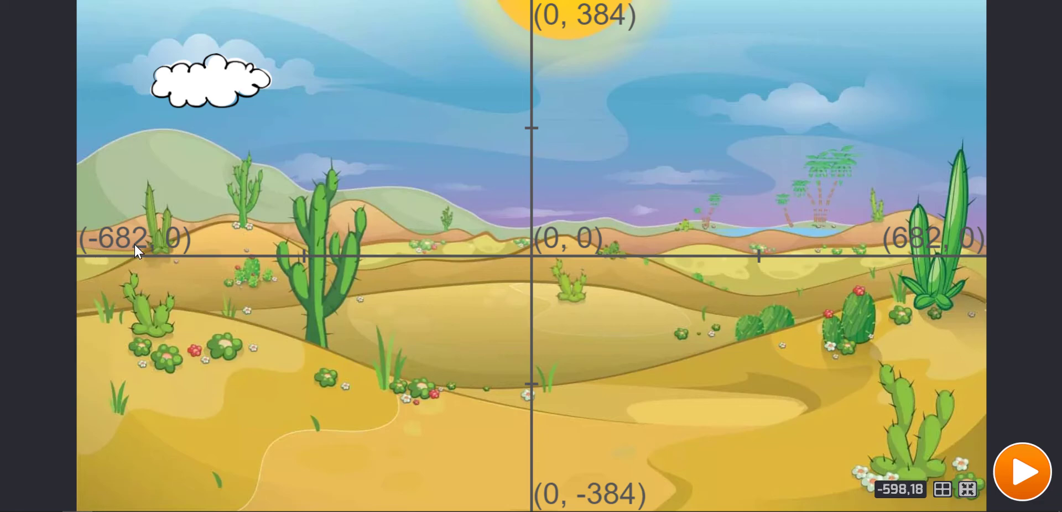
pyautogui.moveTo(144, 252)
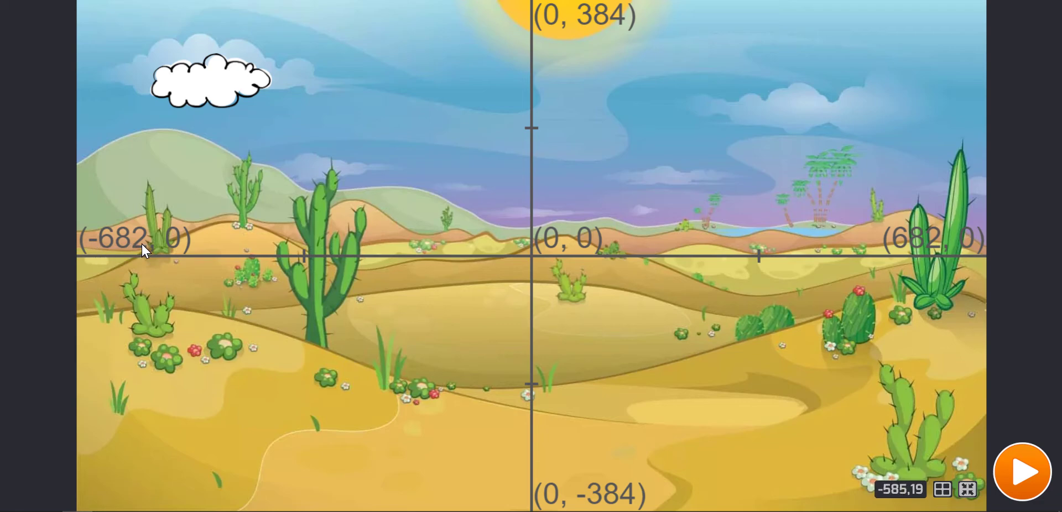
pyautogui.moveTo(945, 239)
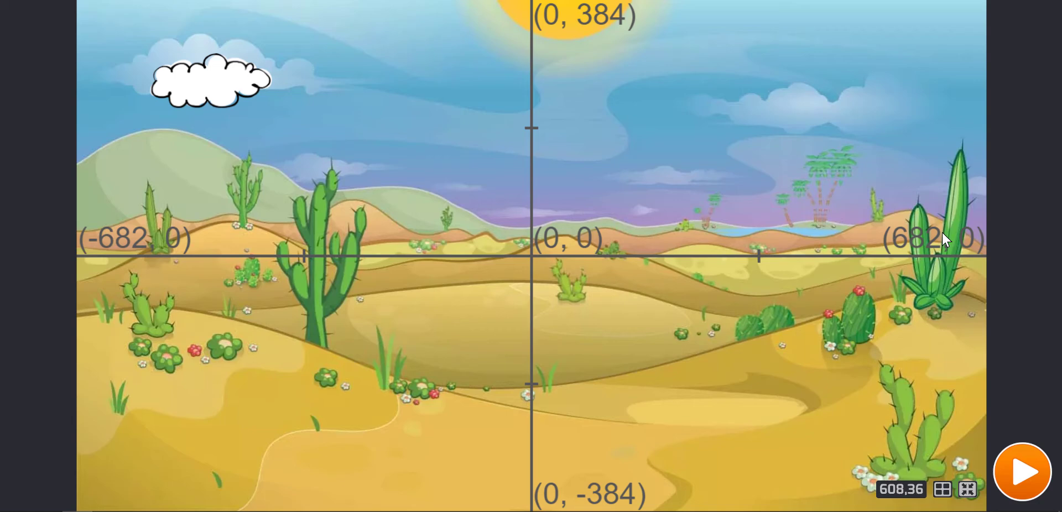
pyautogui.moveTo(983, 243)
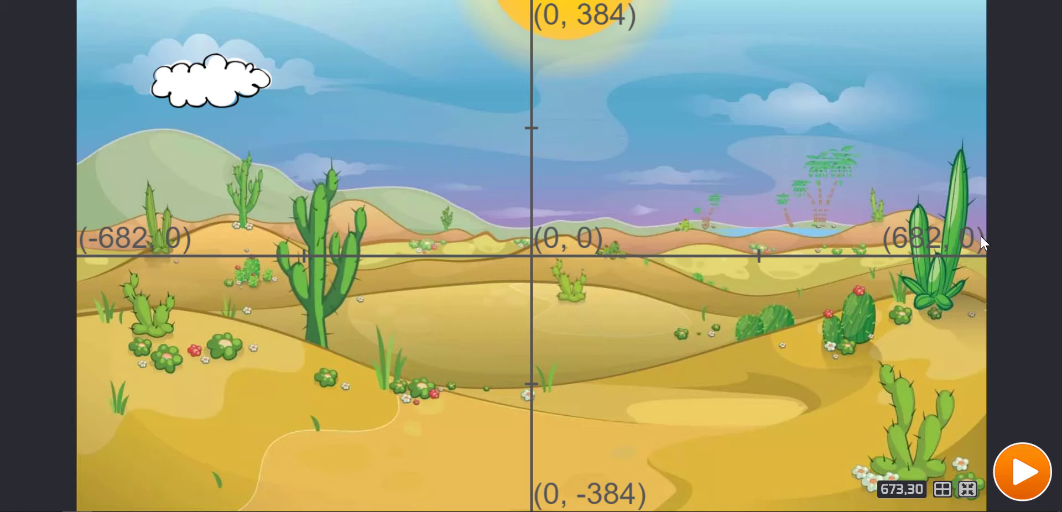
pyautogui.moveTo(903, 252)
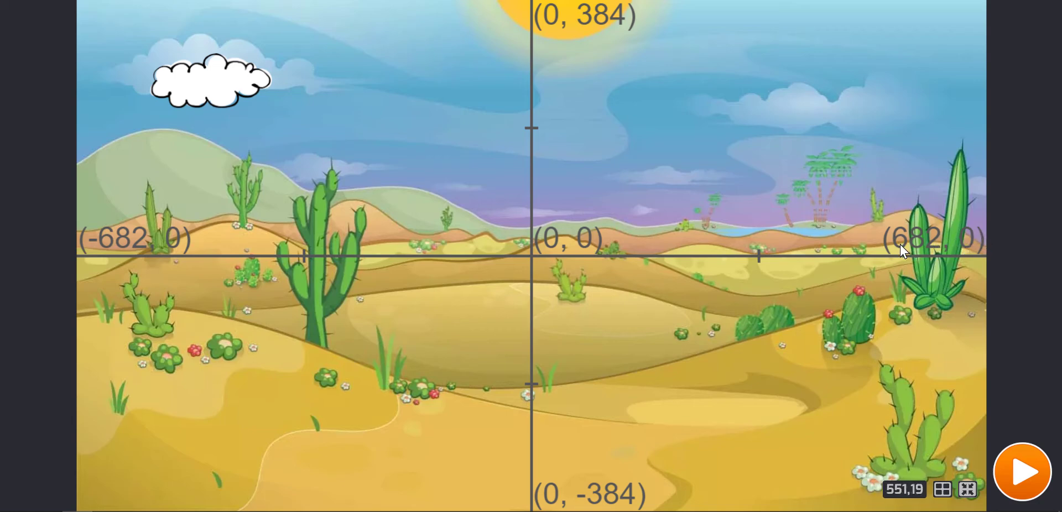
pyautogui.moveTo(945, 249)
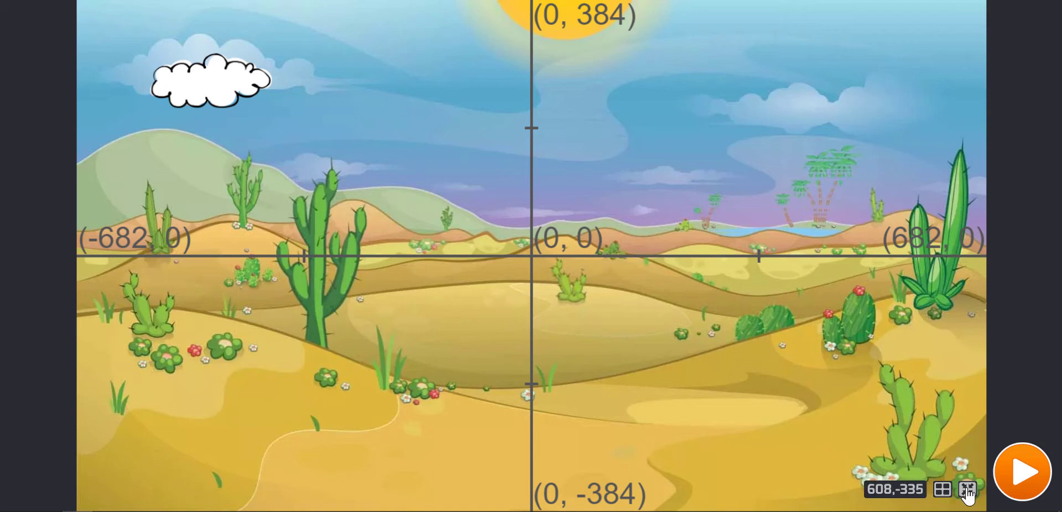
pyautogui.click(968, 489)
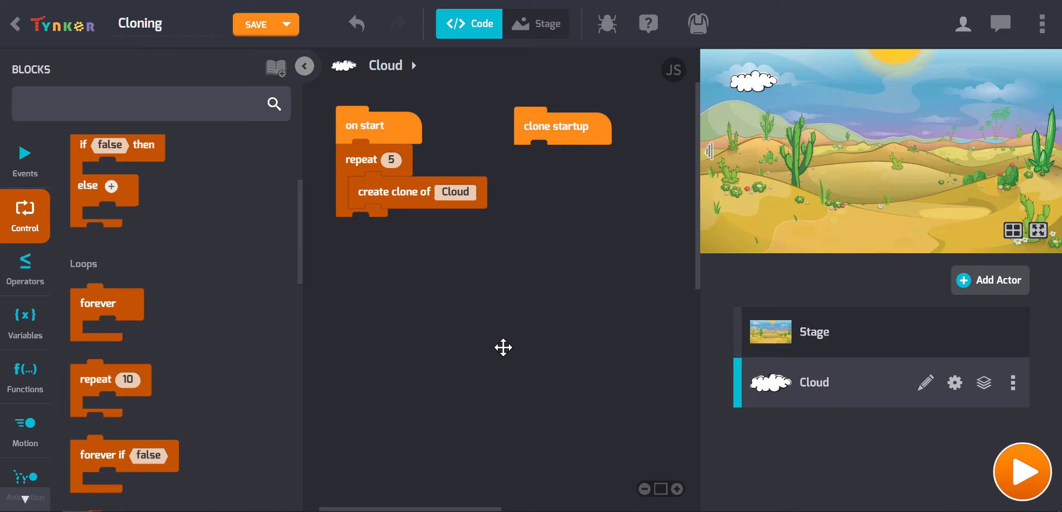
pyautogui.moveTo(456, 359)
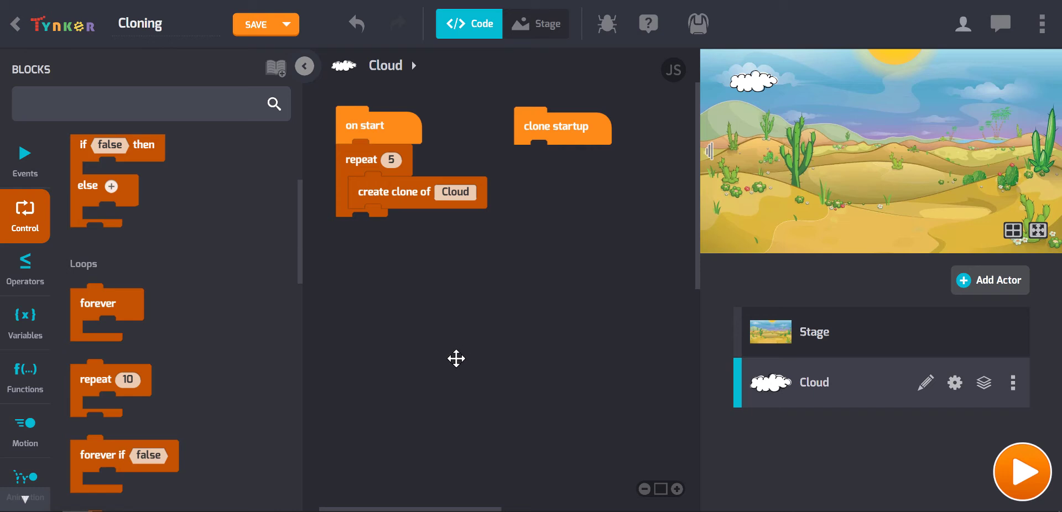
pyautogui.moveTo(355, 321)
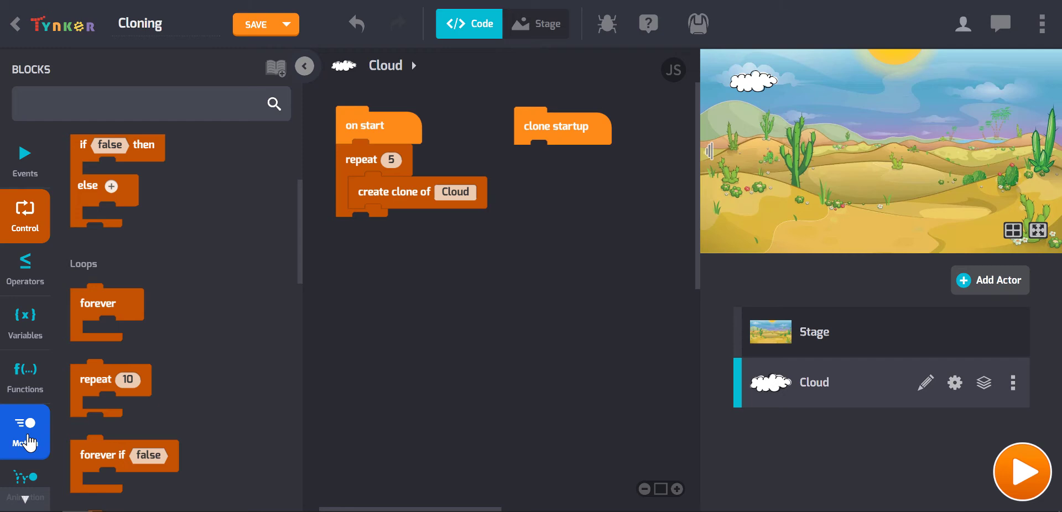
# Step: Attach a 'go to x: y:' block from Motion under the clone startup event
pyautogui.click(26, 433)
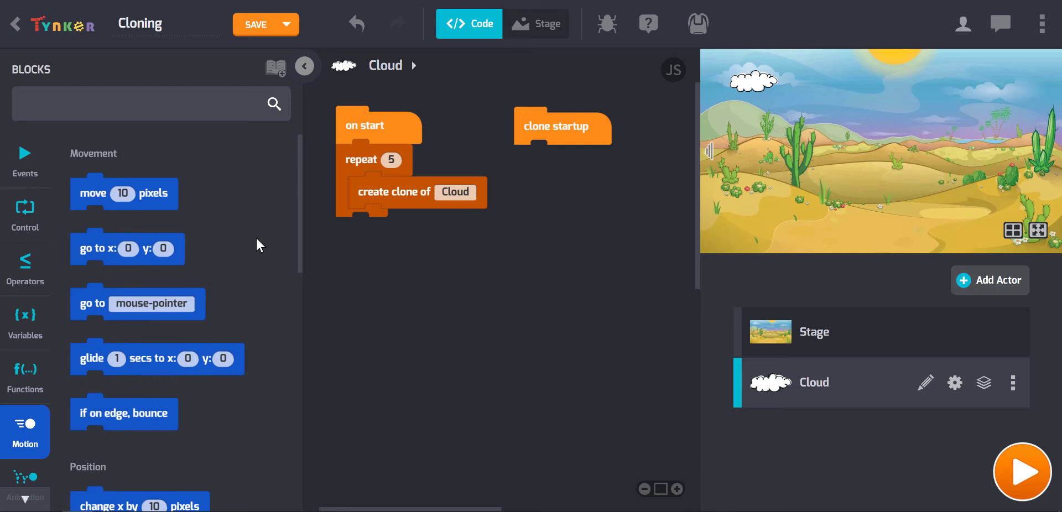
pyautogui.moveTo(85, 261)
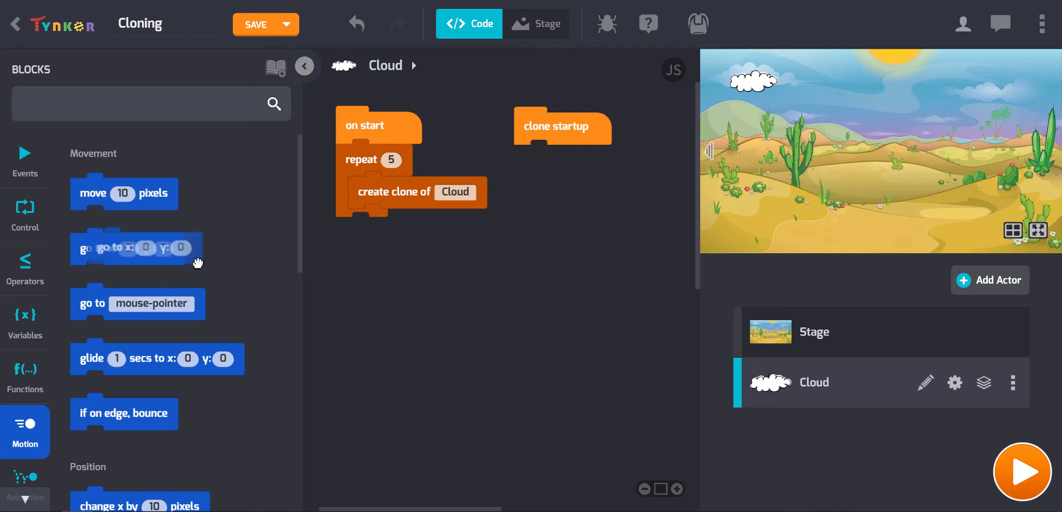
pyautogui.moveTo(135, 248); pyautogui.dragTo(475, 267)
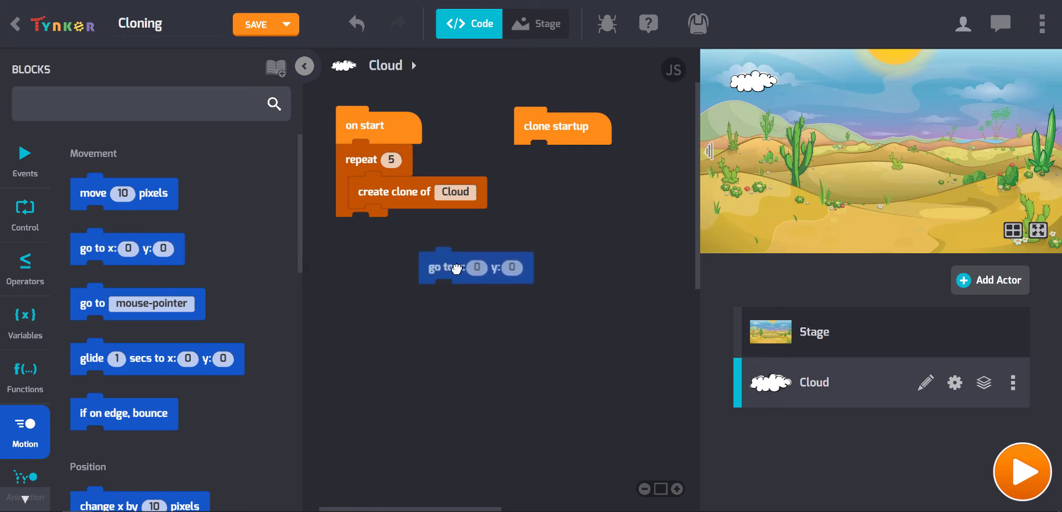
pyautogui.moveTo(475, 266); pyautogui.dragTo(569, 161)
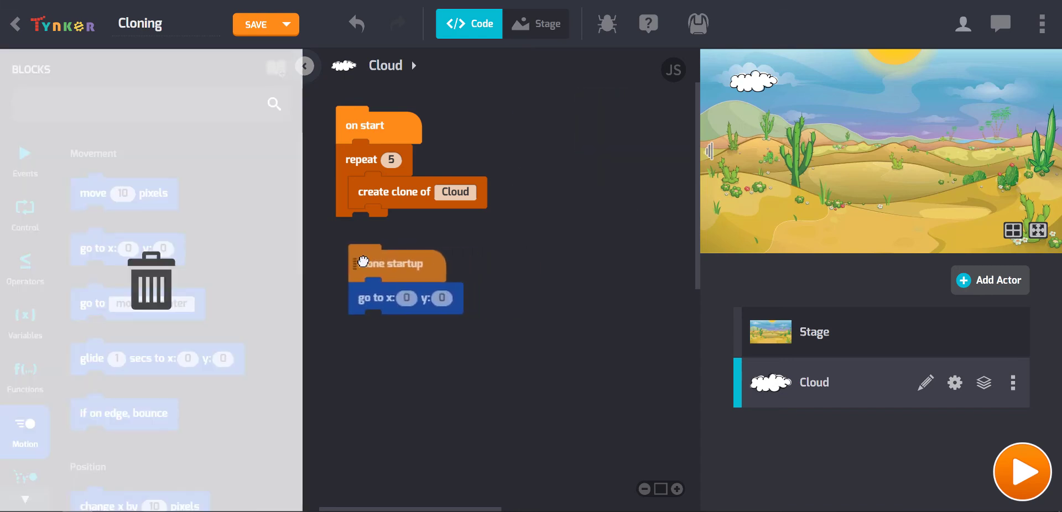
pyautogui.moveTo(836, 123)
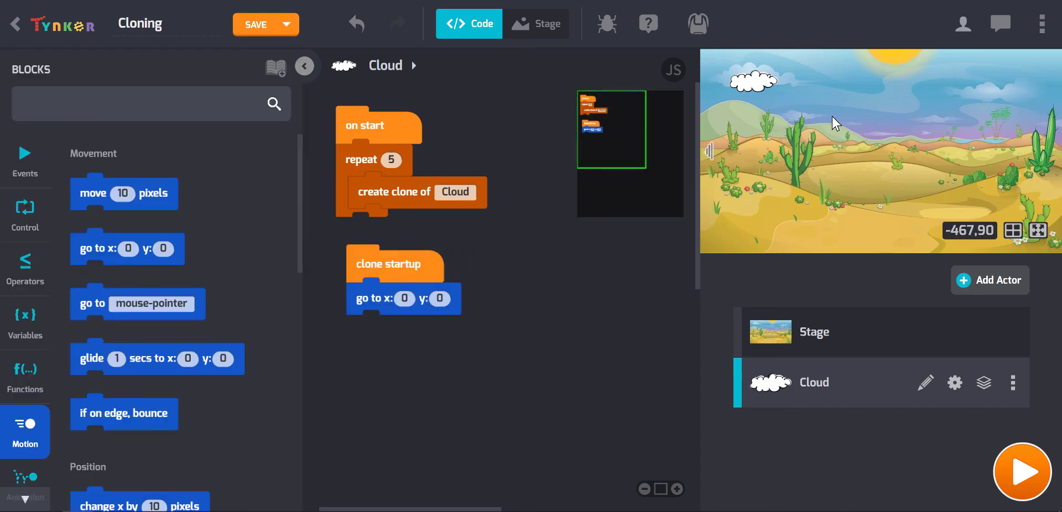
pyautogui.moveTo(462, 436)
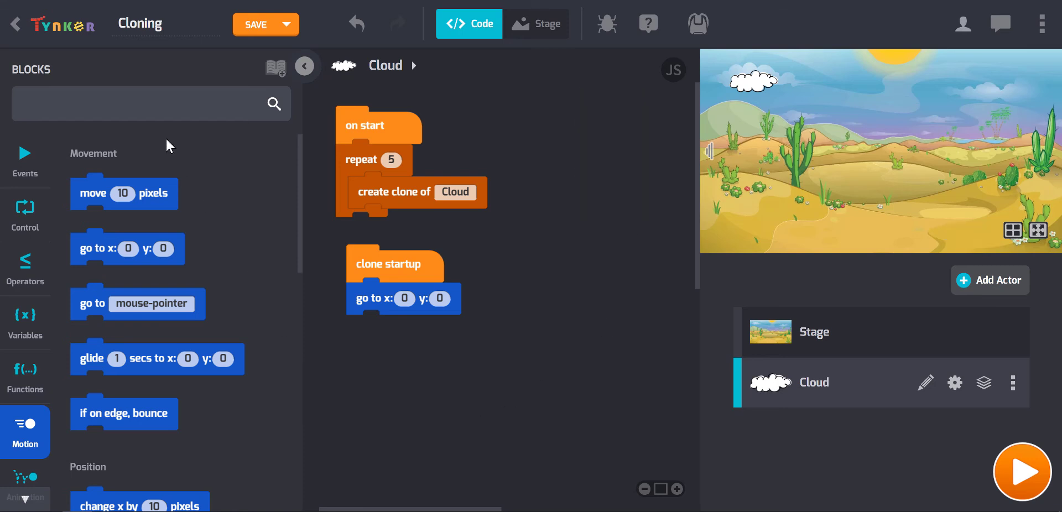
# Step: Search 'random' and put 'pick random 1 to 10' blocks into the go-to x and y slots
pyautogui.write('r')
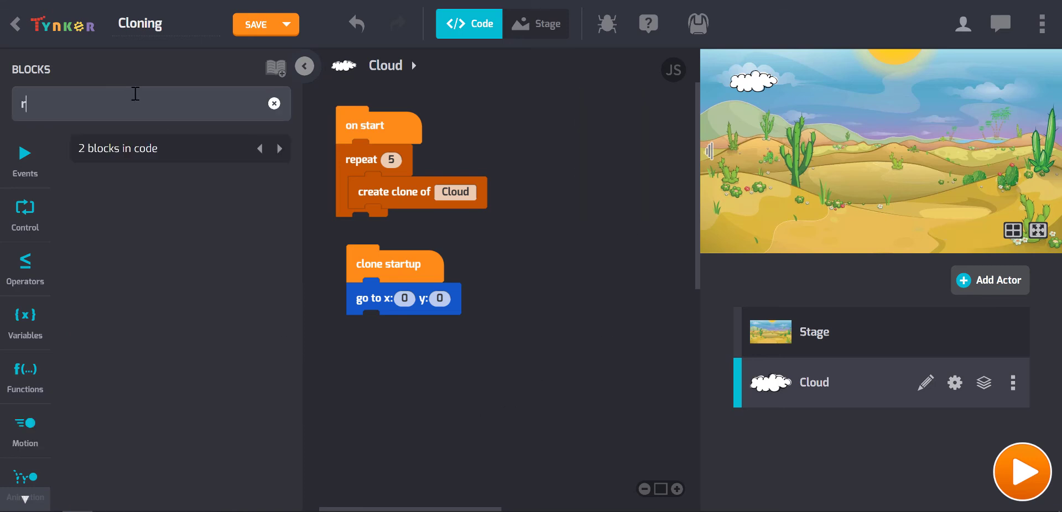
pyautogui.write('andom')
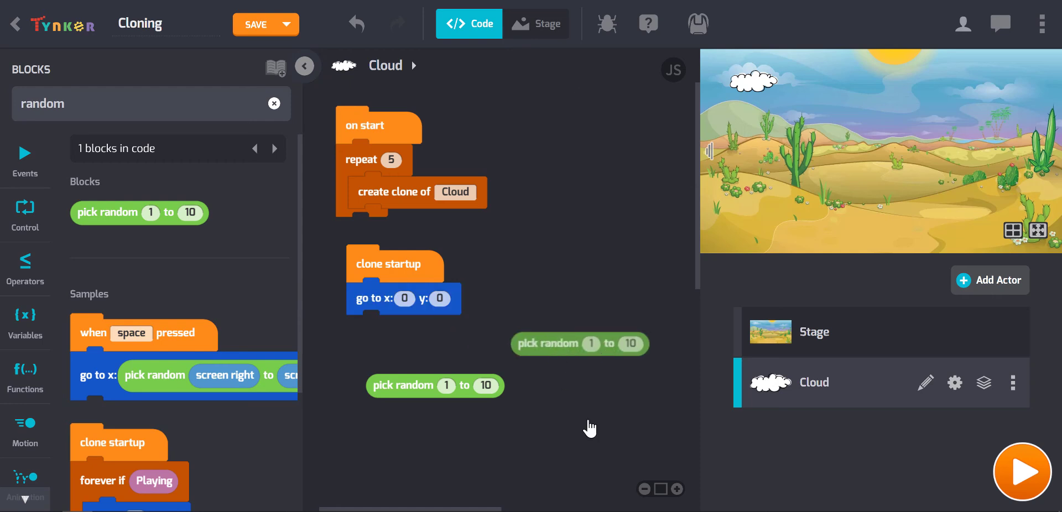
pyautogui.click(549, 344)
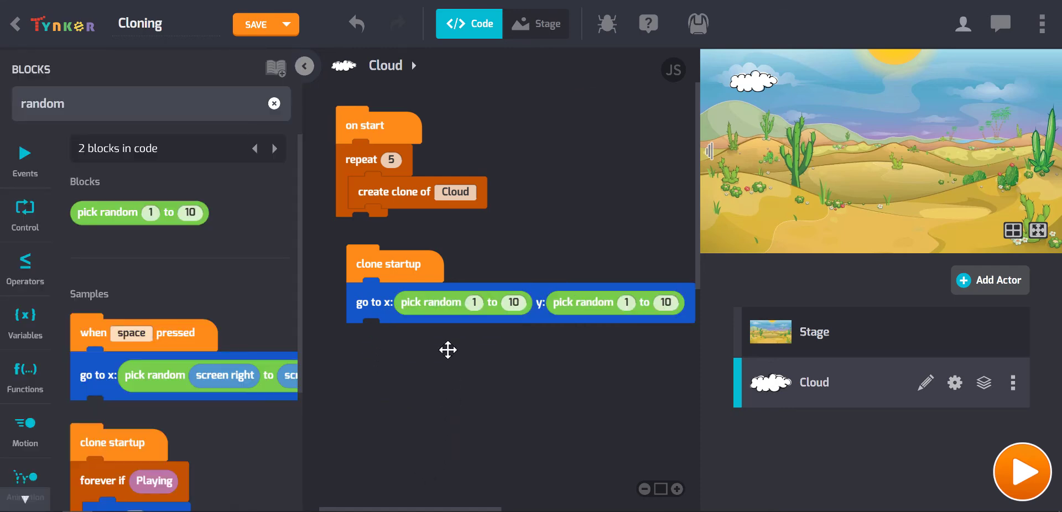
pyautogui.moveTo(446, 312)
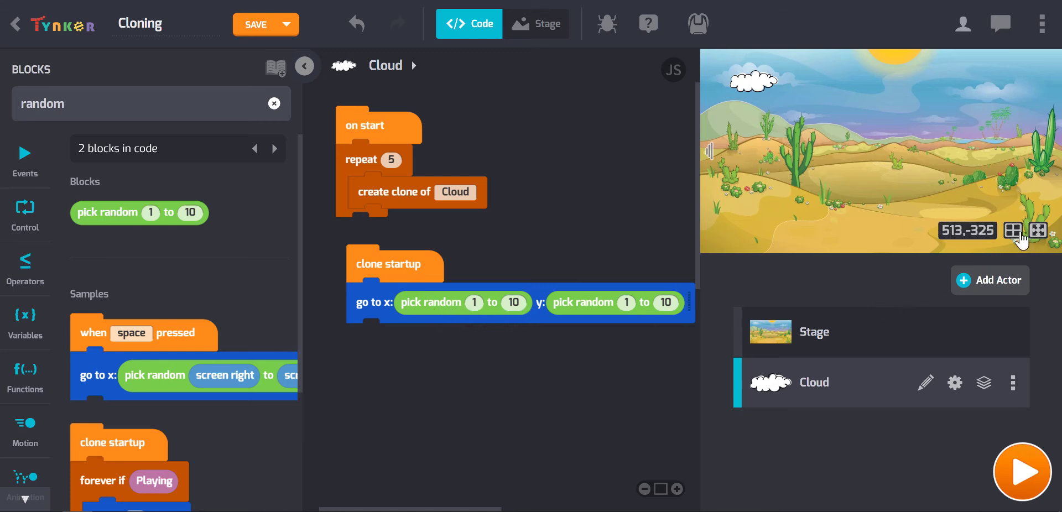
# Step: Show the stage grid and set the clone's random x range to -640 to 640
pyautogui.click(1013, 230)
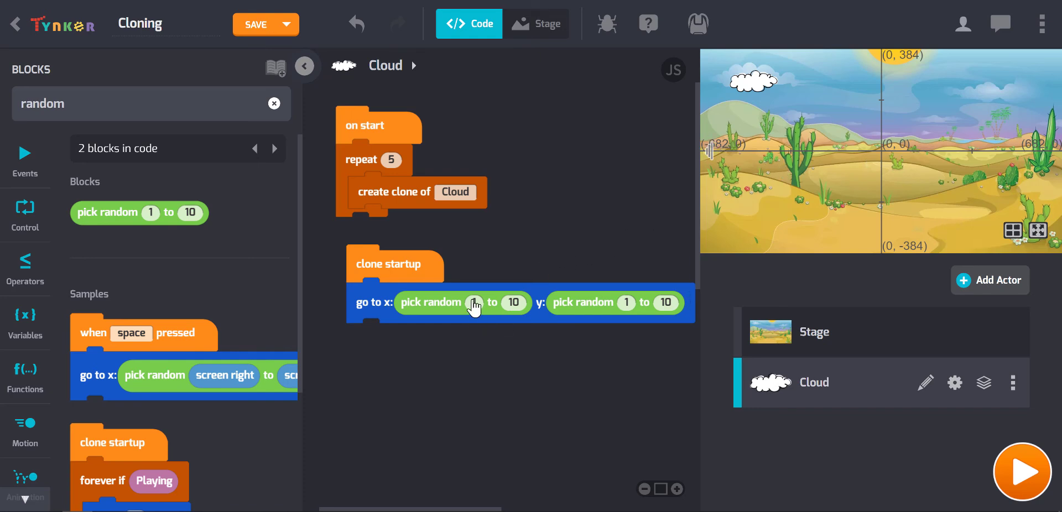
pyautogui.click(484, 302)
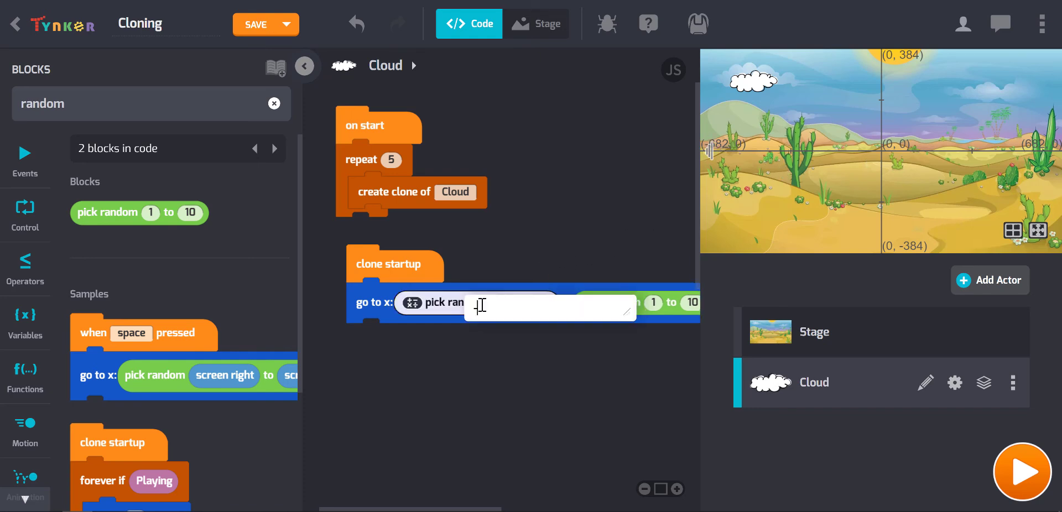
pyautogui.write('-640')
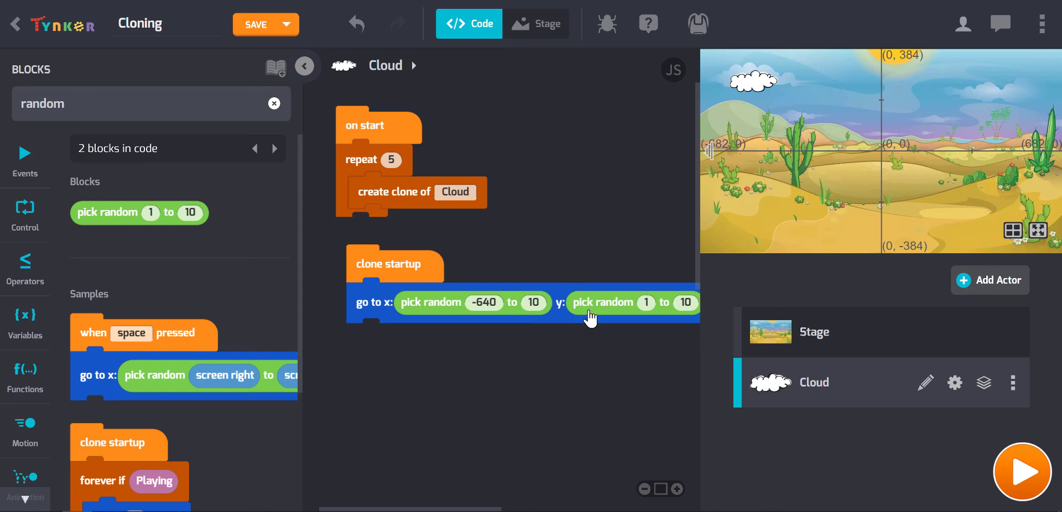
pyautogui.click(533, 302)
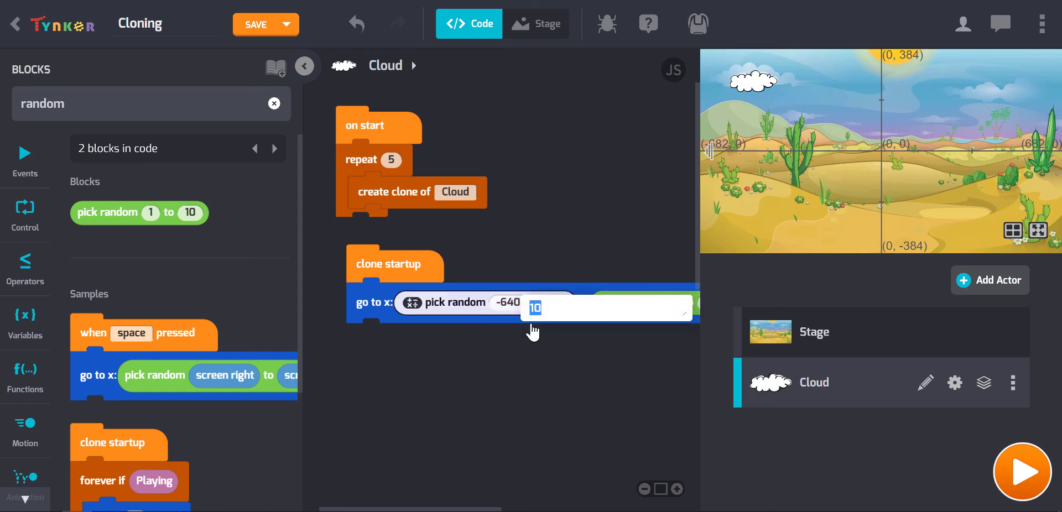
pyautogui.write('640')
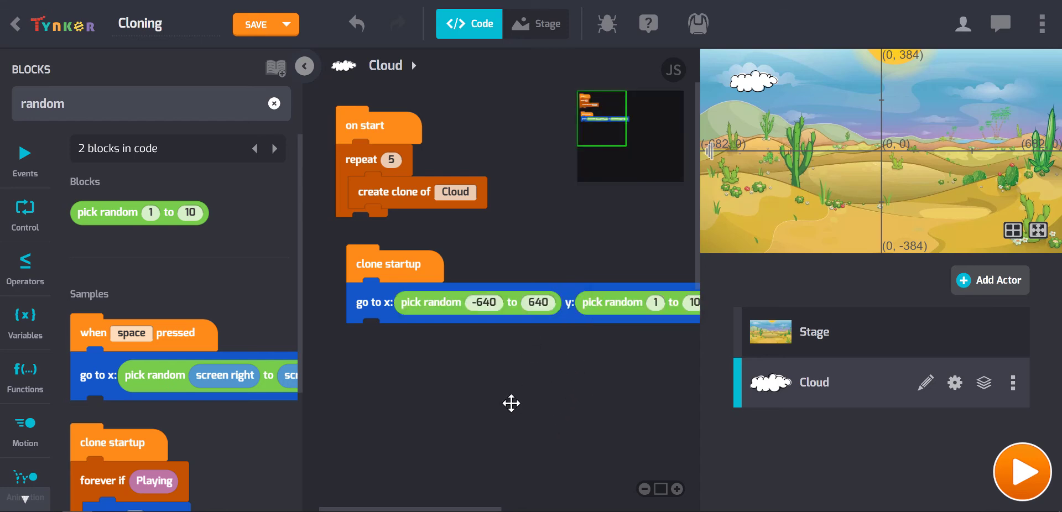
pyautogui.moveTo(711, 152)
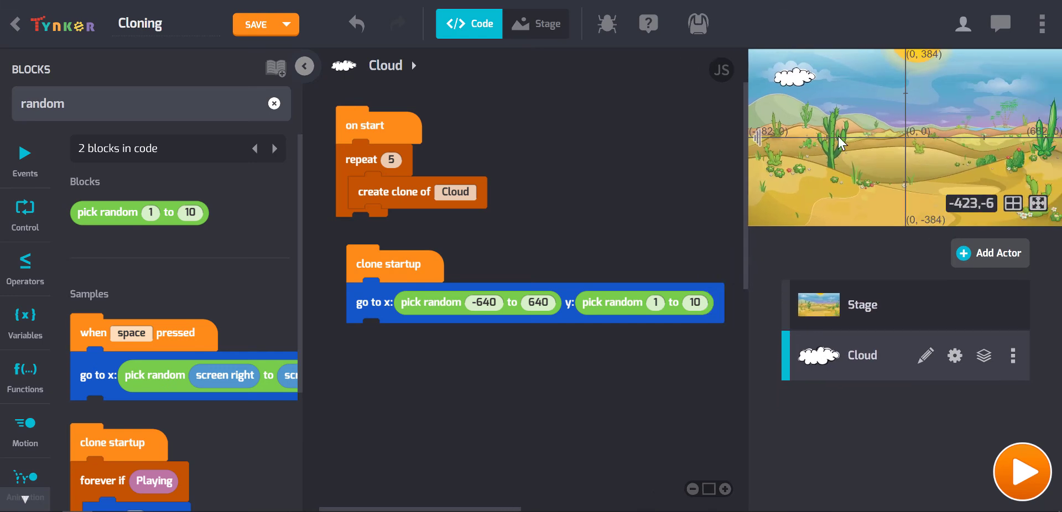
pyautogui.moveTo(909, 141)
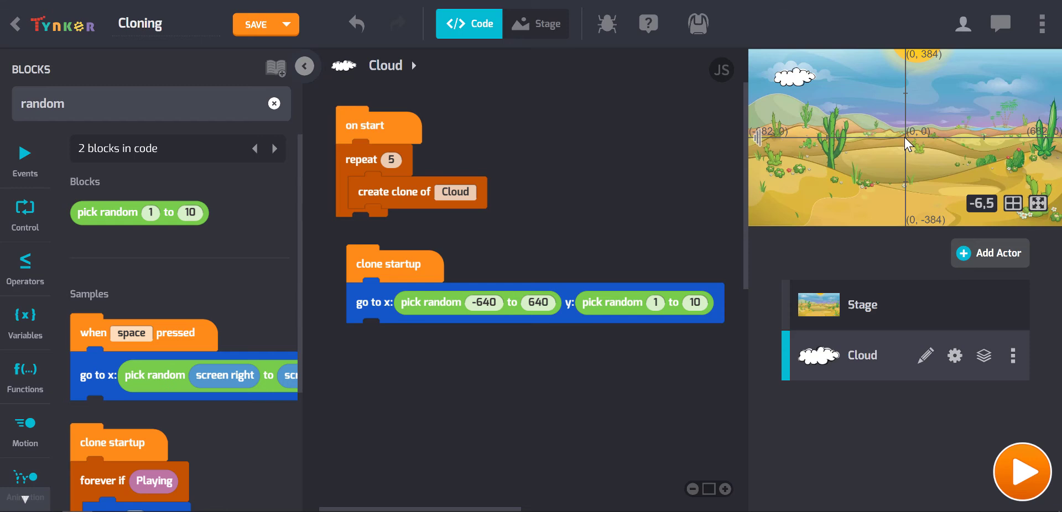
pyautogui.moveTo(911, 138)
pyautogui.write('0')
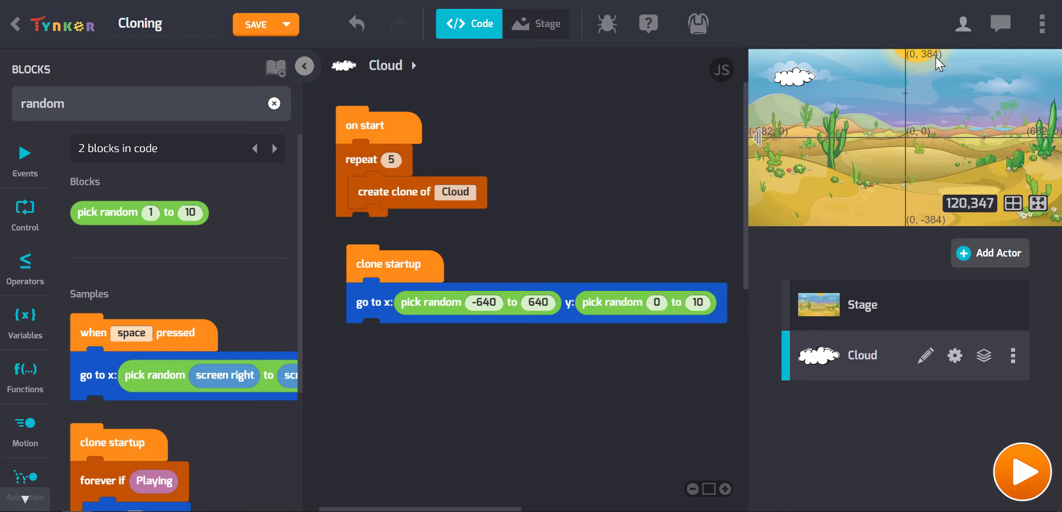
# Step: Set the random y range to 0 to 340 and hide the grid again
pyautogui.click(700, 302)
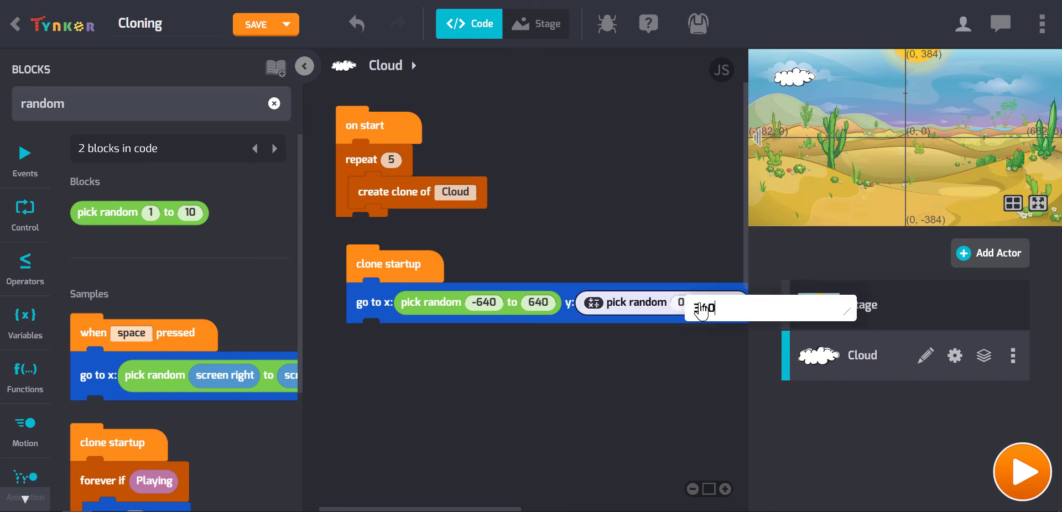
pyautogui.write('340')
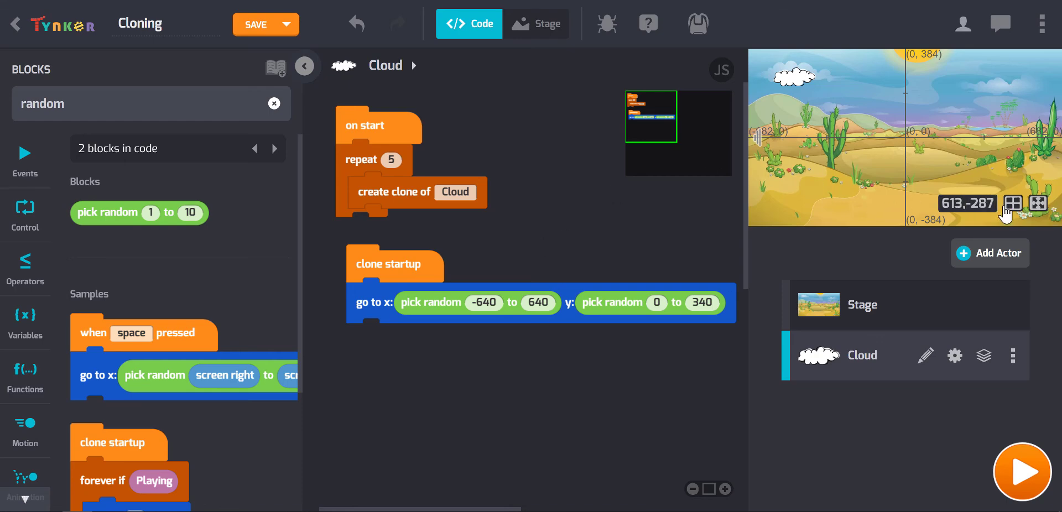
pyautogui.click(1038, 204)
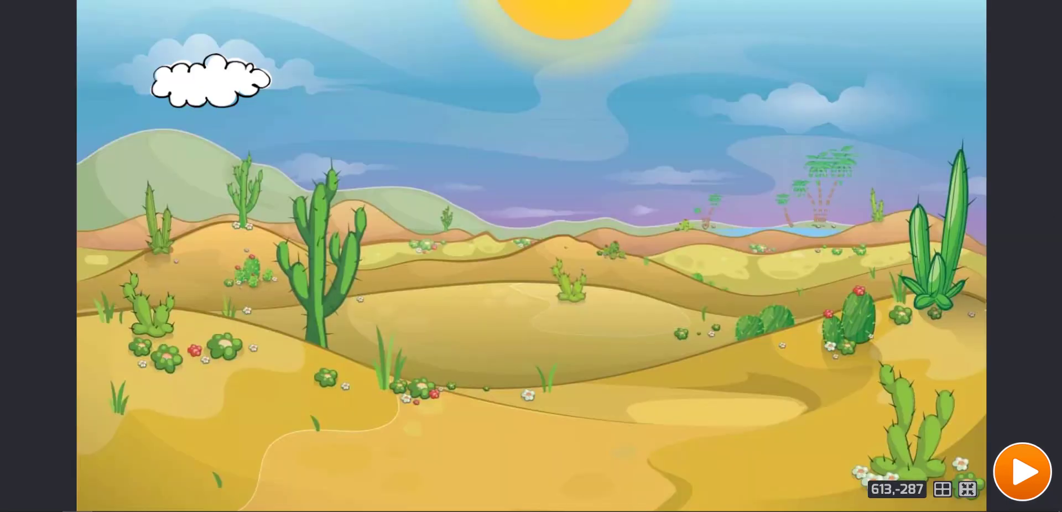
# Step: Test-run the project on the full-screen stage, still showing a single cloud
pyautogui.click(1022, 473)
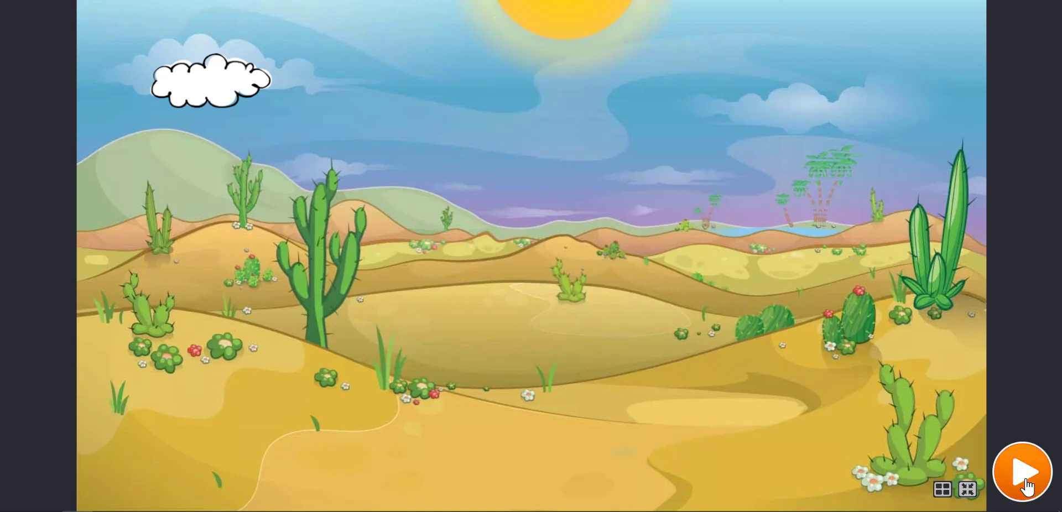
pyautogui.click(1023, 471)
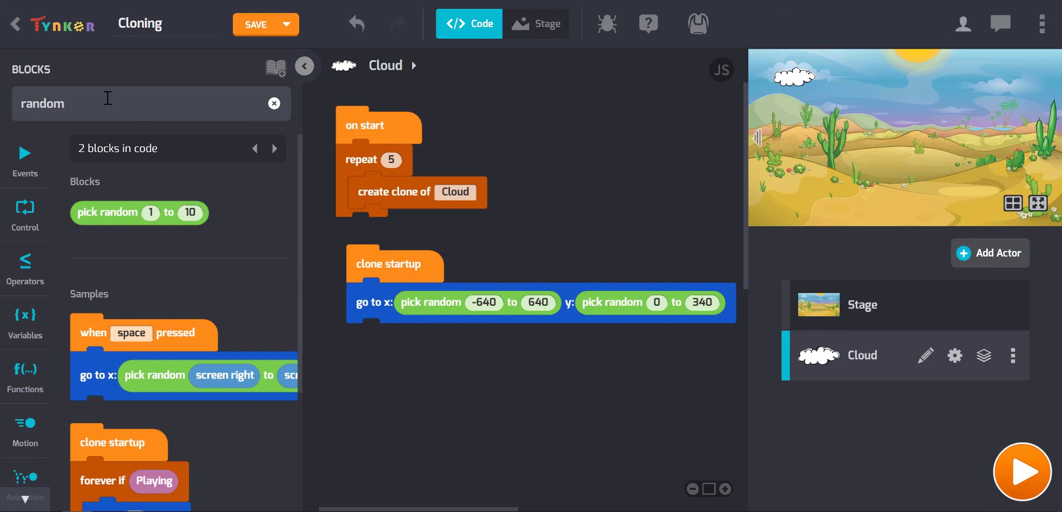
# Step: Search 'press', add a 'when space pressed' event to trigger the repeat-5 cloning, and enlarge the stage
pyautogui.doubleClick(43, 104)
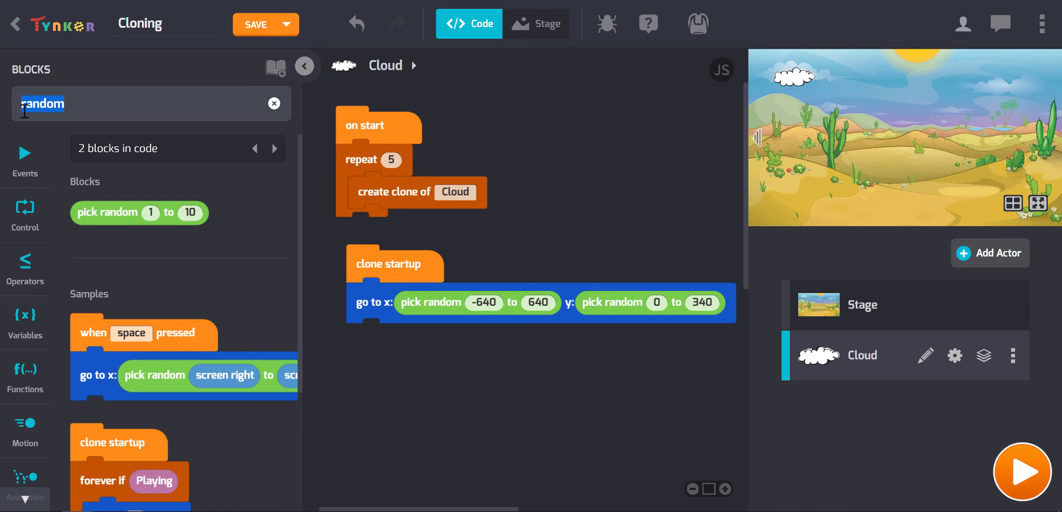
pyautogui.press('Backspace')
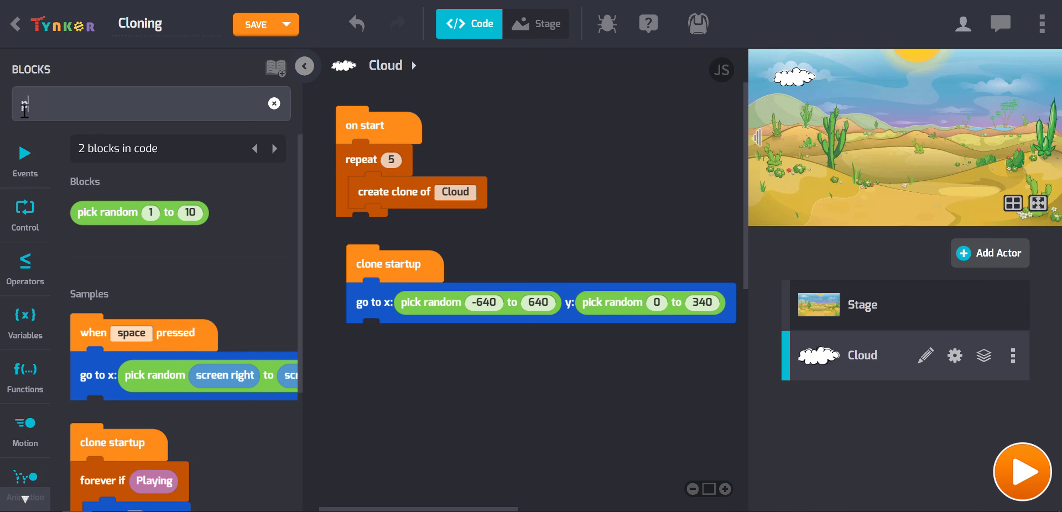
pyautogui.write('press')
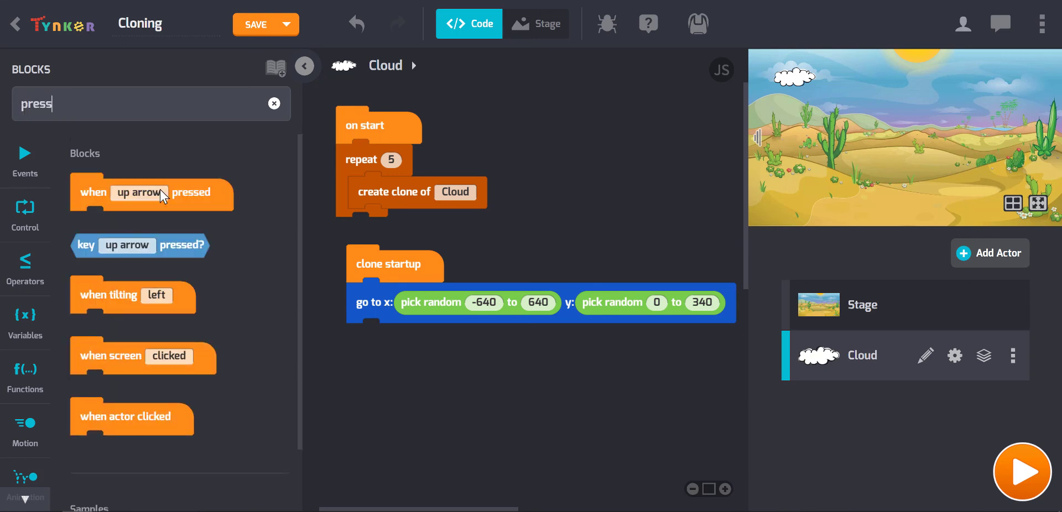
pyautogui.moveTo(194, 197)
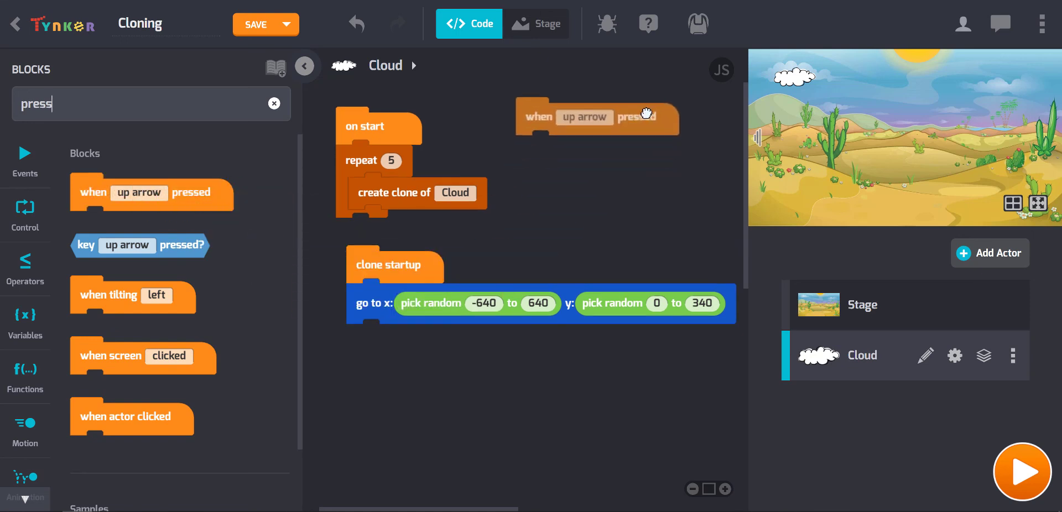
pyautogui.click(584, 115)
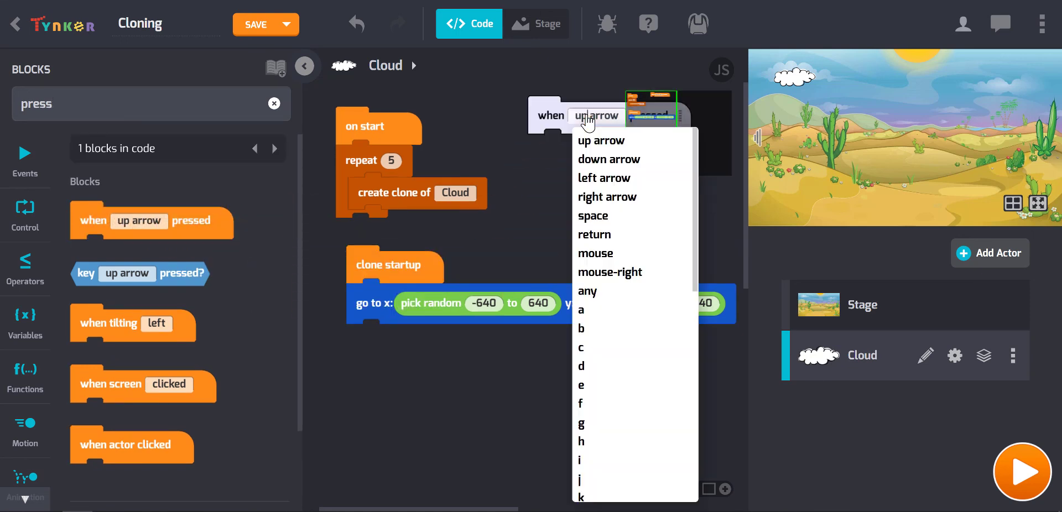
pyautogui.click(593, 216)
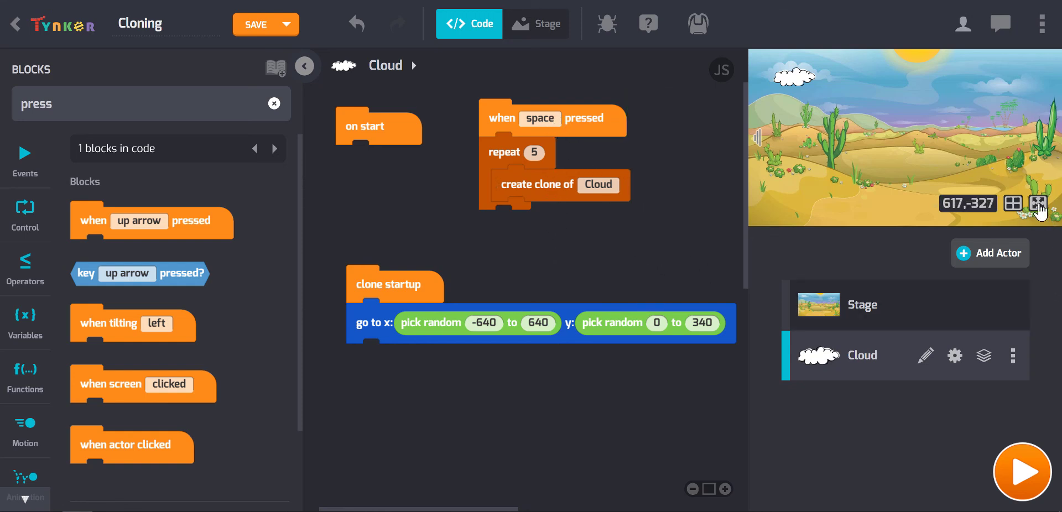
pyautogui.click(1041, 204)
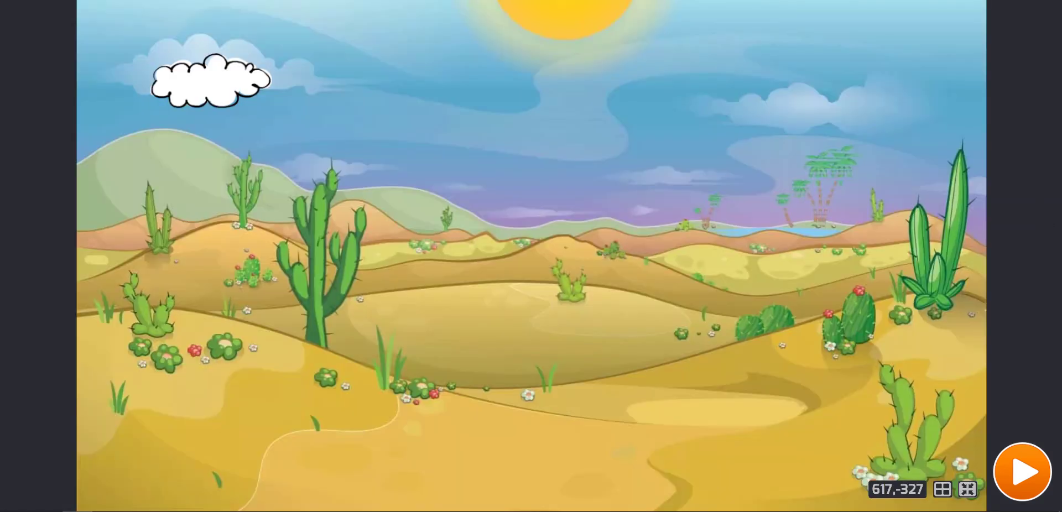
pyautogui.moveTo(1036, 487)
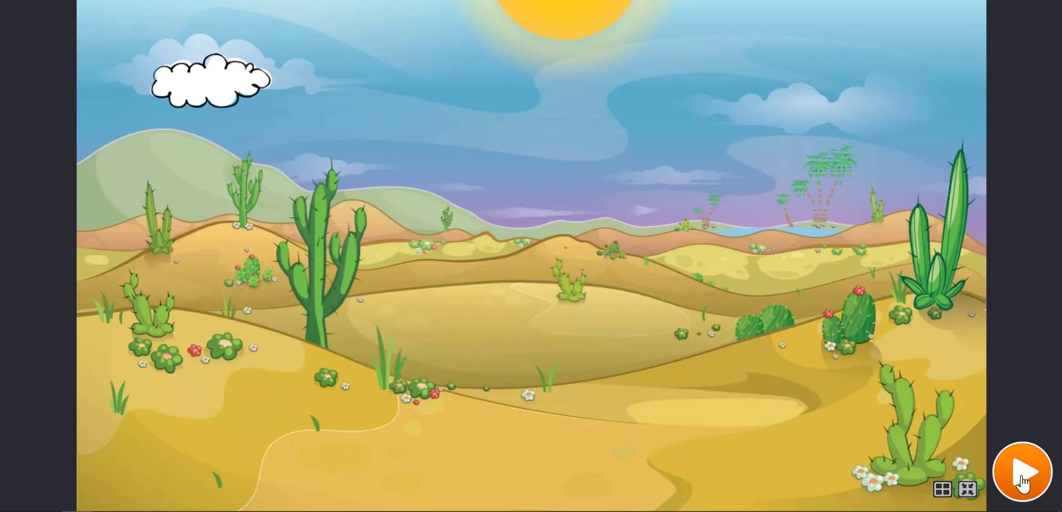
# Step: Run the project, spawn many cloud clones with space, and return to the code editor
pyautogui.click(1023, 472)
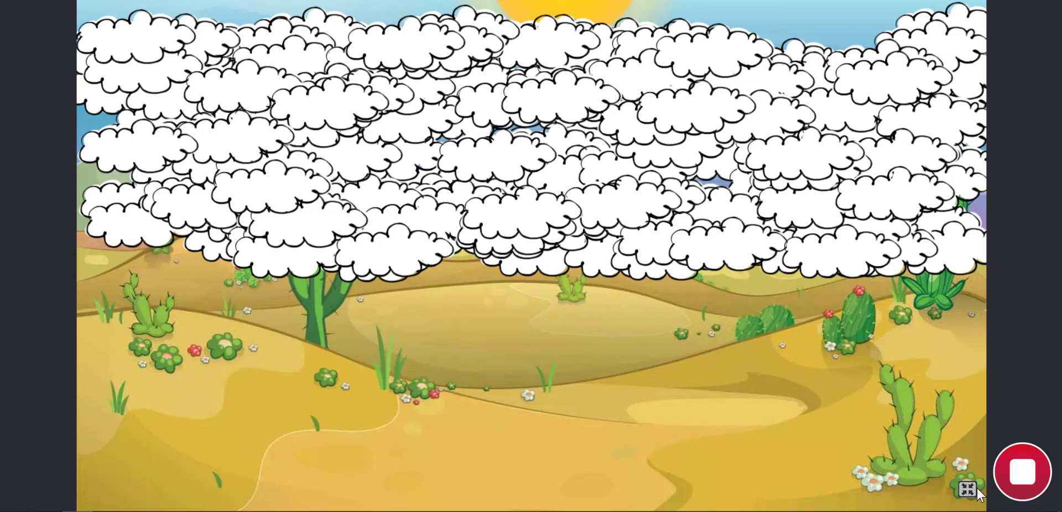
pyautogui.click(961, 487)
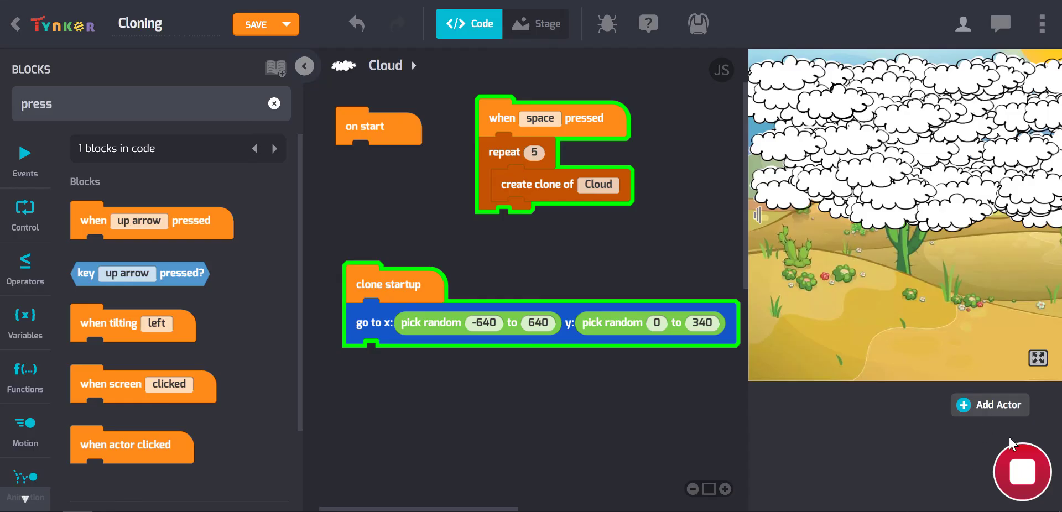
pyautogui.moveTo(827, 291)
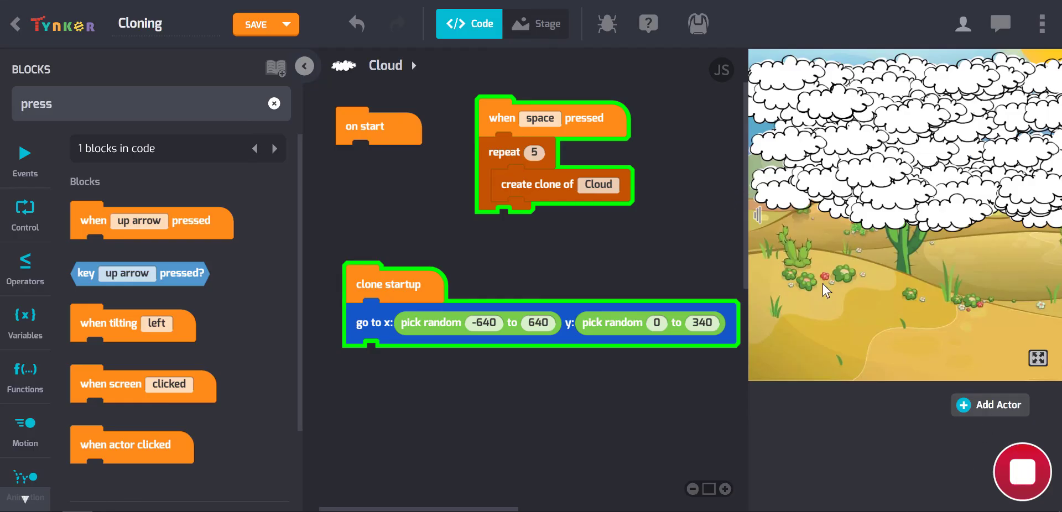